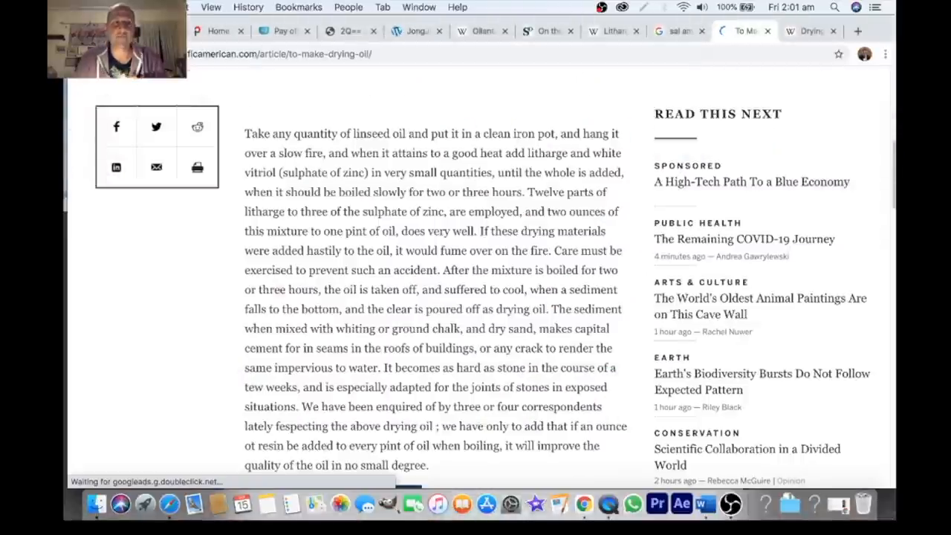
mouse_move(710, 475)
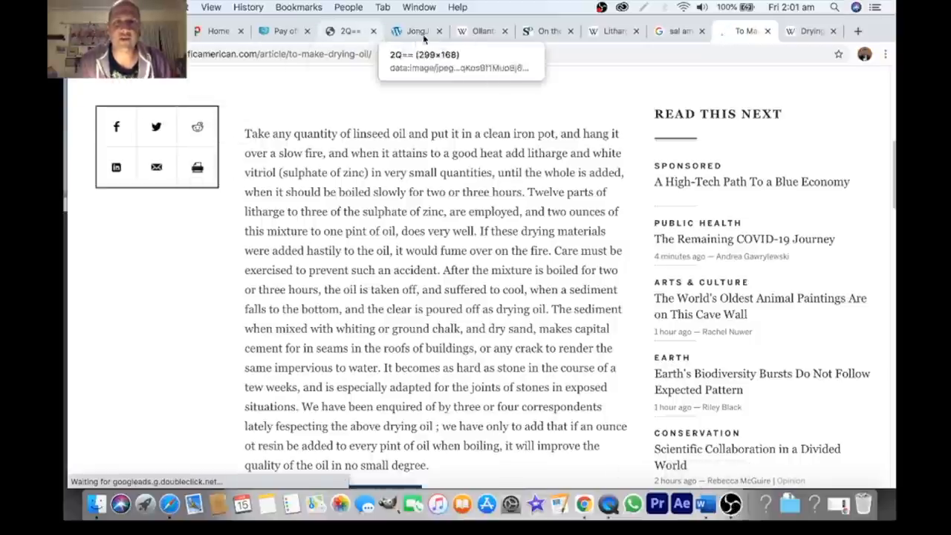
mouse_move(286, 30)
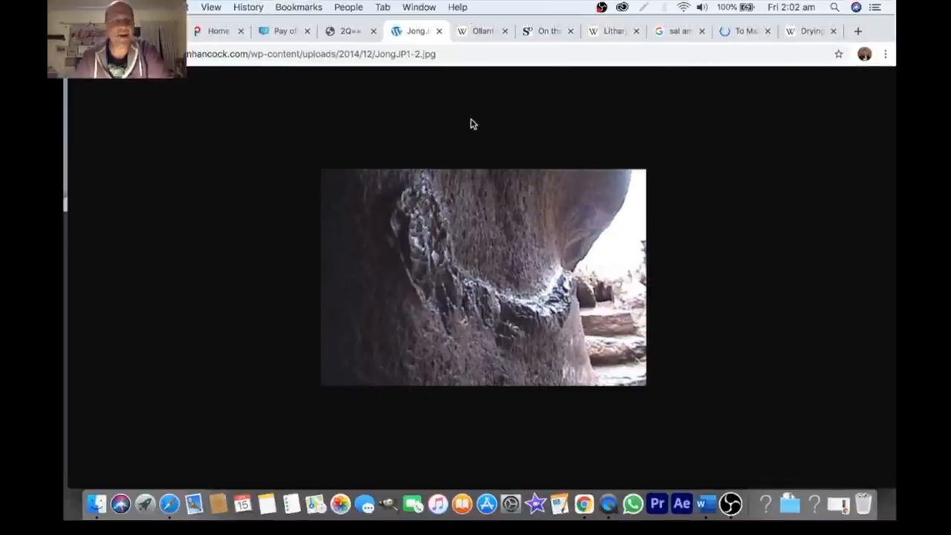
mouse_move(508, 146)
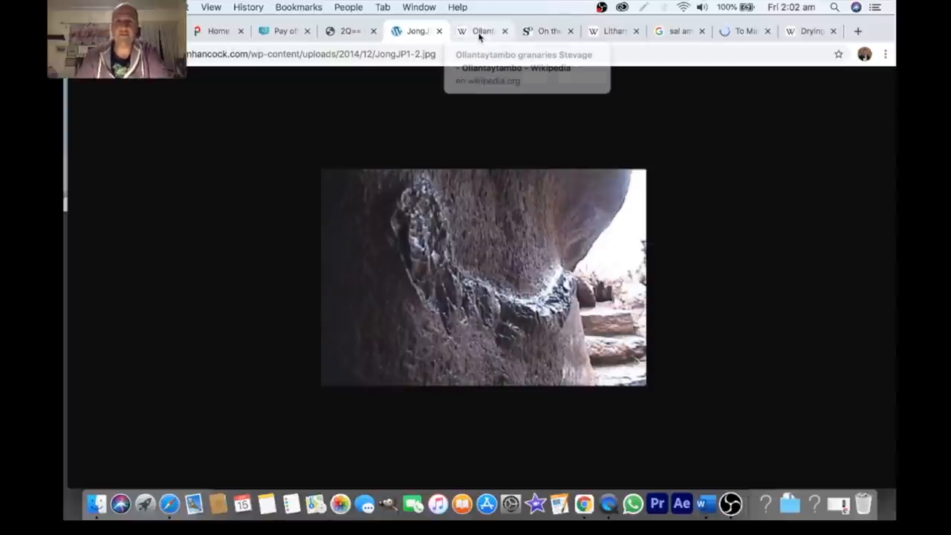
Show the Ollantaytambo Wikipedia photo of the Pinkuylluna Inca storehouses in the media viewer.
left_click(512, 68)
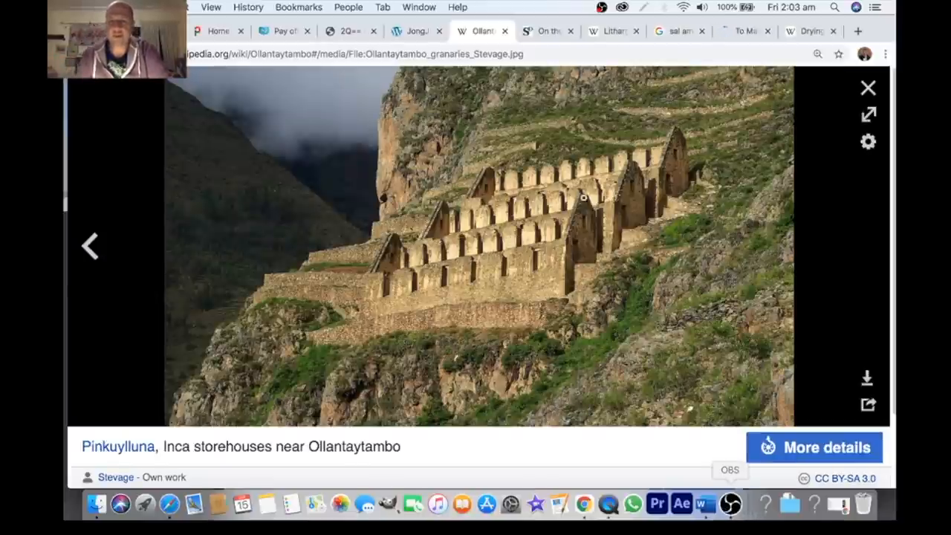
Bring up the Sift Desk Inca masonry article and highlight the reddish glittery mud wording in its citation.
left_click(546, 30)
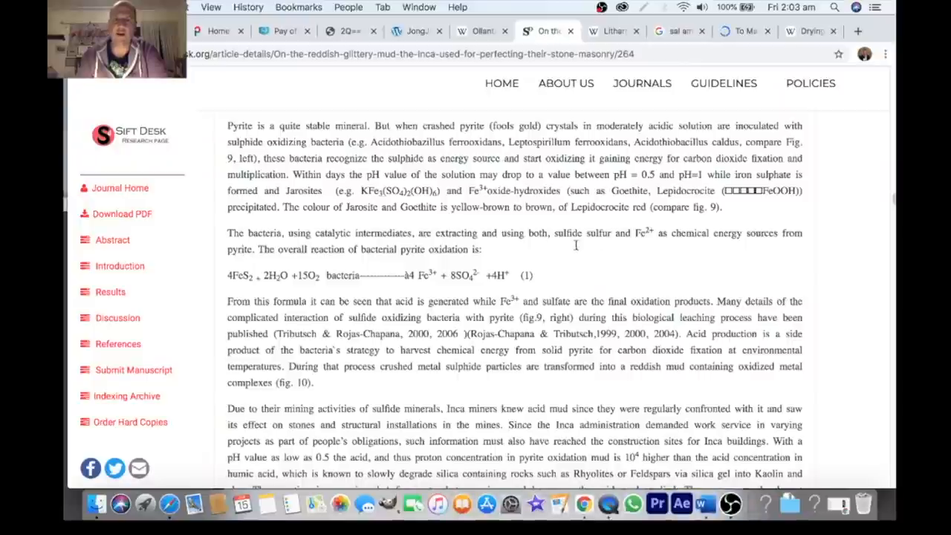
scroll("up", 3)
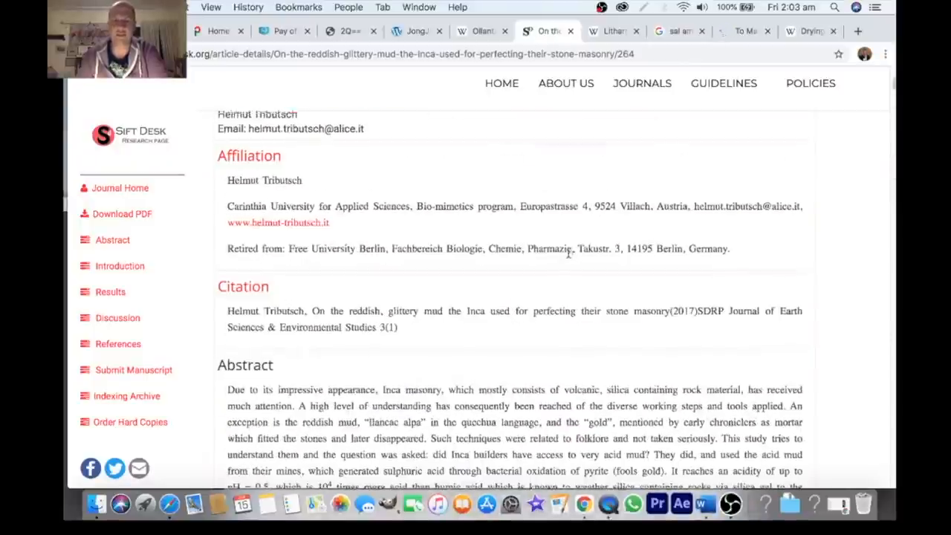
scroll("up", 3)
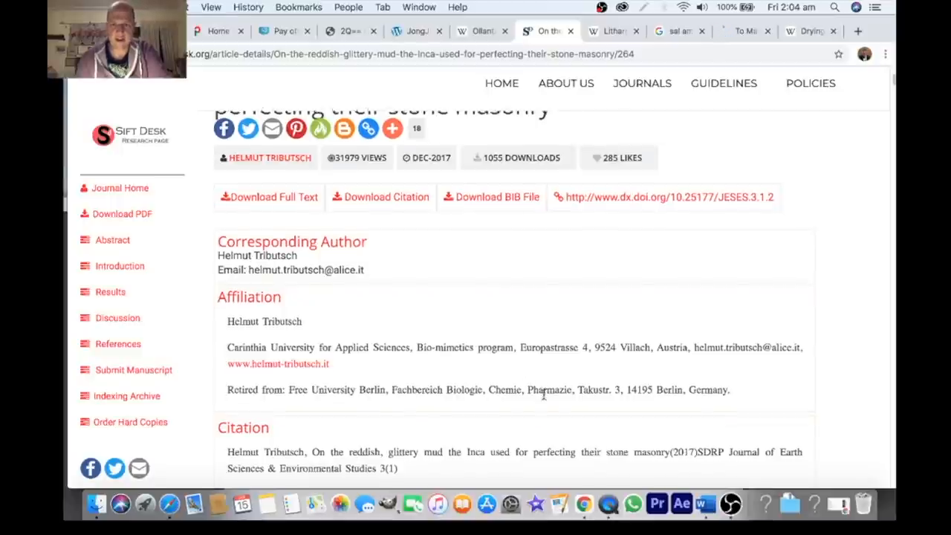
scroll("down", 3)
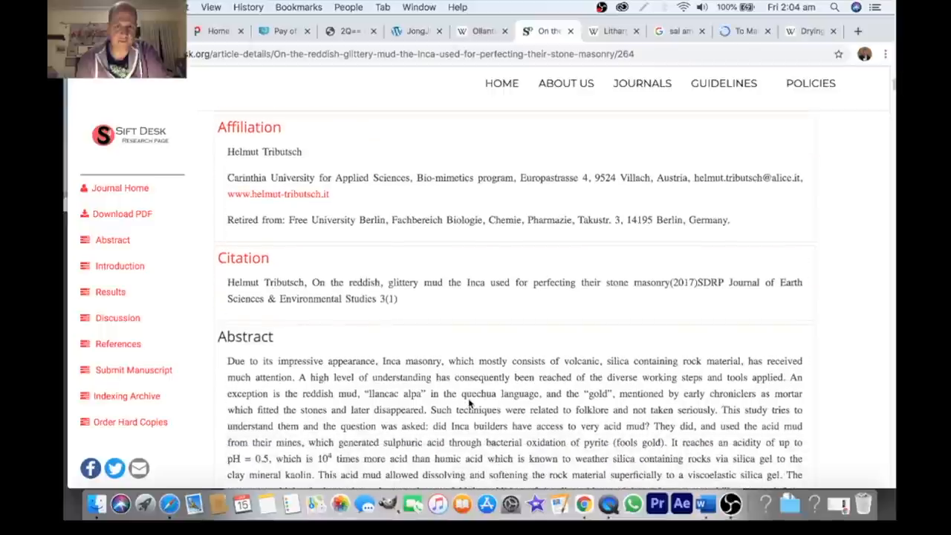
left_click_drag(350, 282, 499, 282)
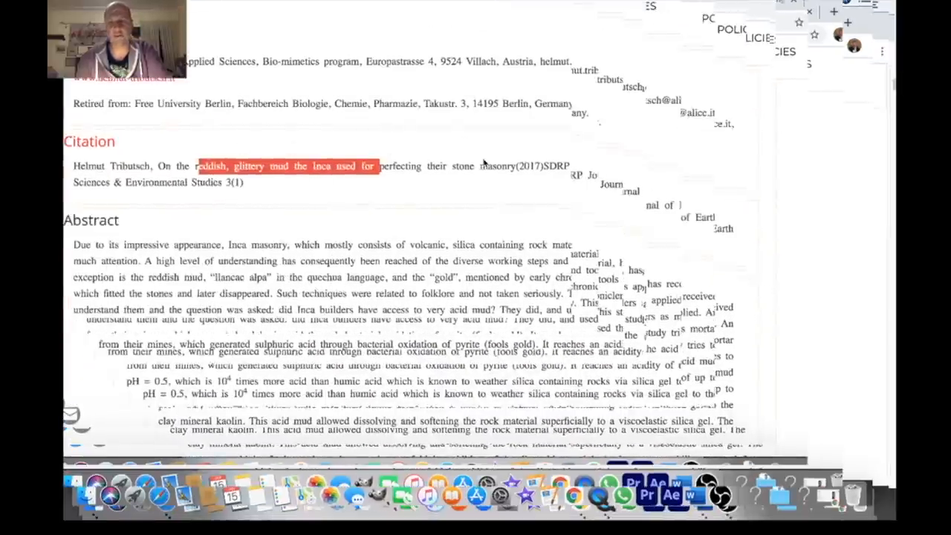
scroll("down", 3)
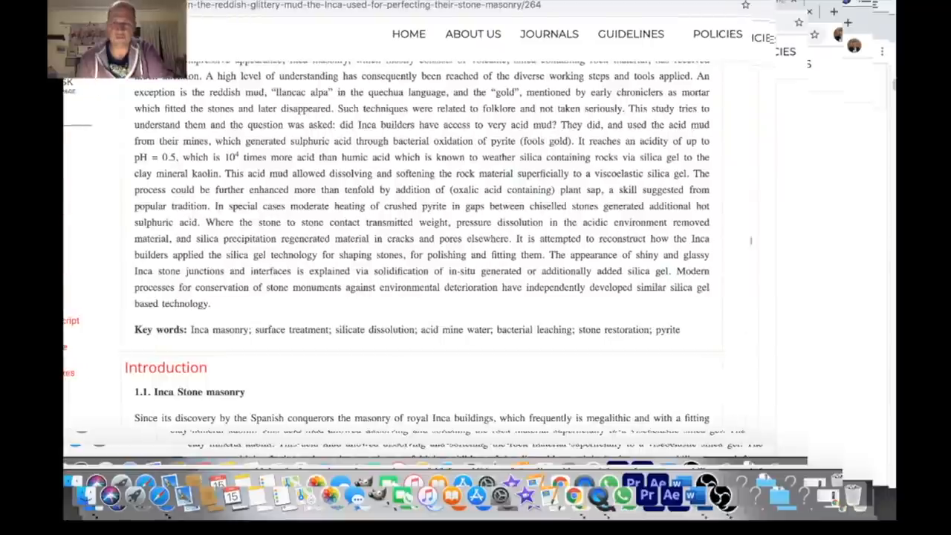
scroll("down", 3)
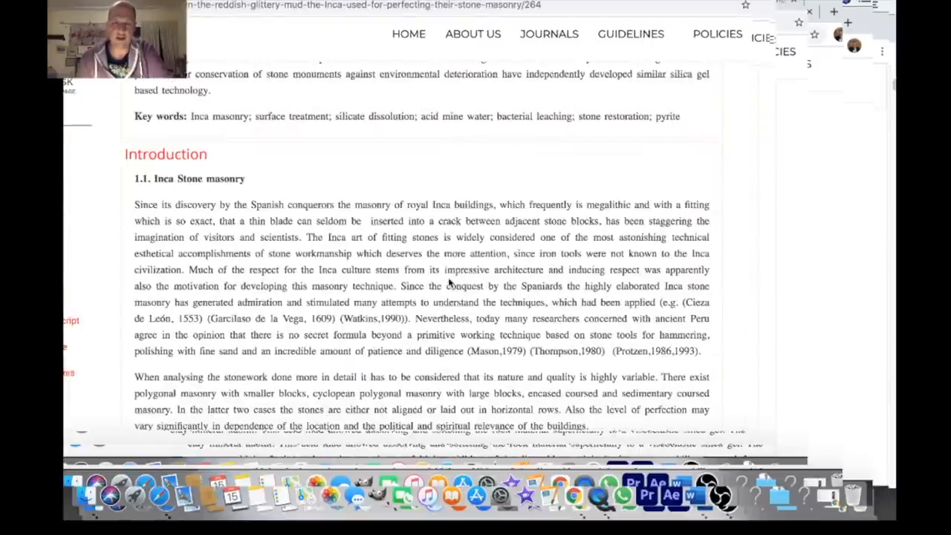
scroll("down", 3)
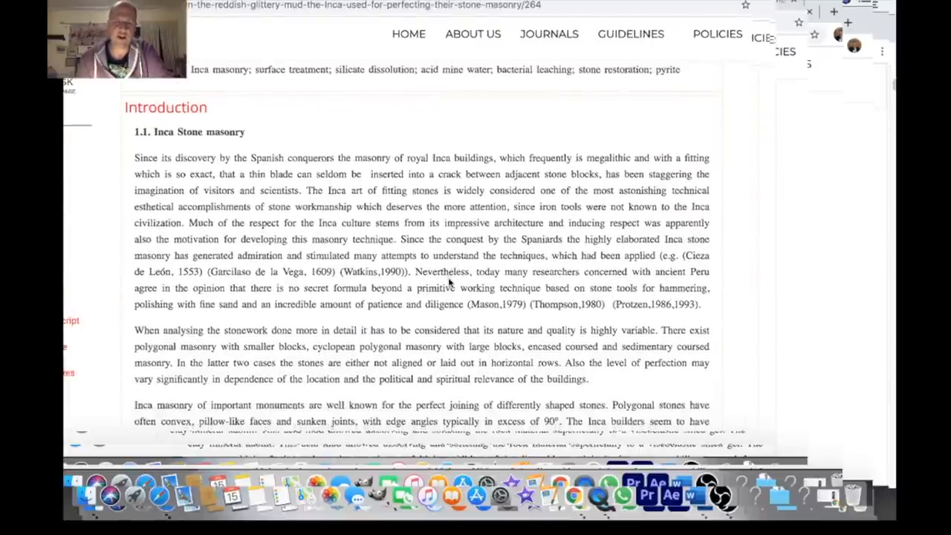
scroll("down", 3)
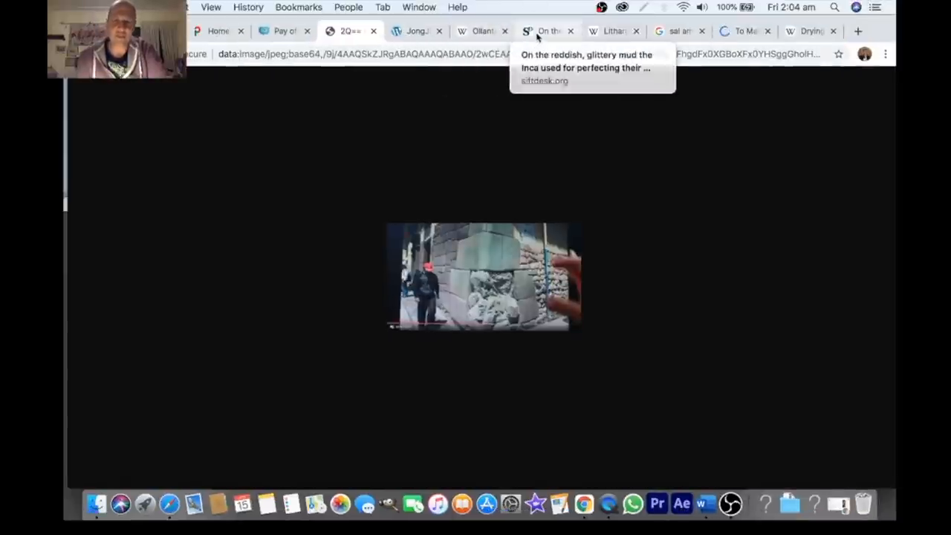
Move down through the abstract and introduction to the early-chroniclers section 1.3.
left_click(547, 29)
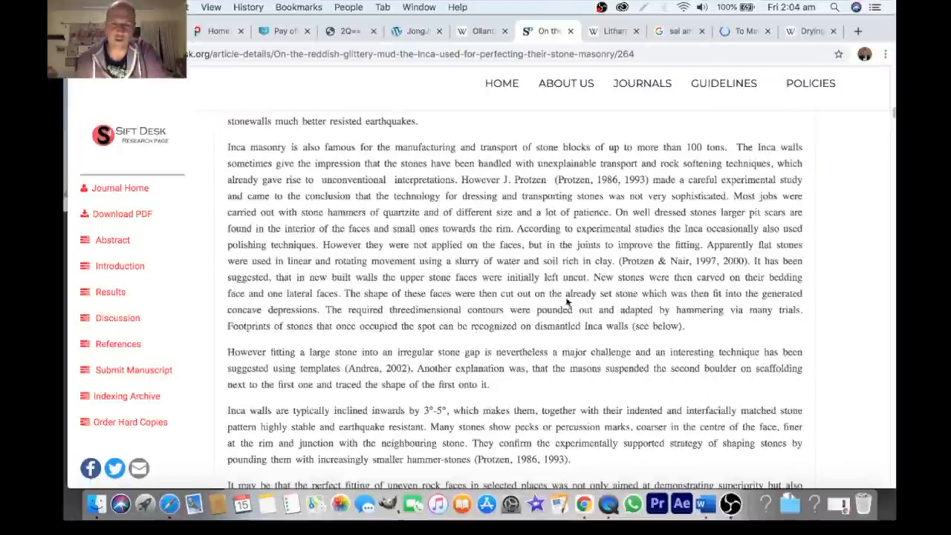
scroll("down", 3)
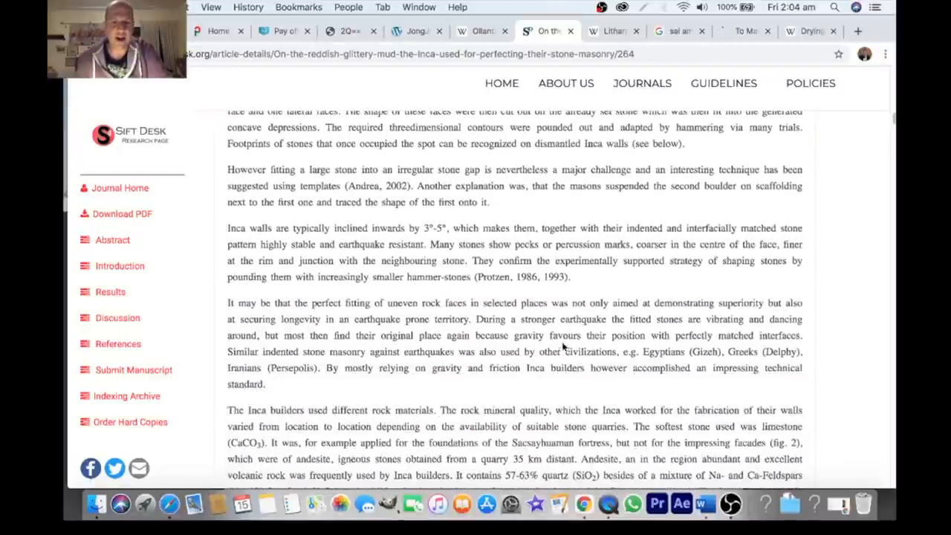
scroll("down", 3)
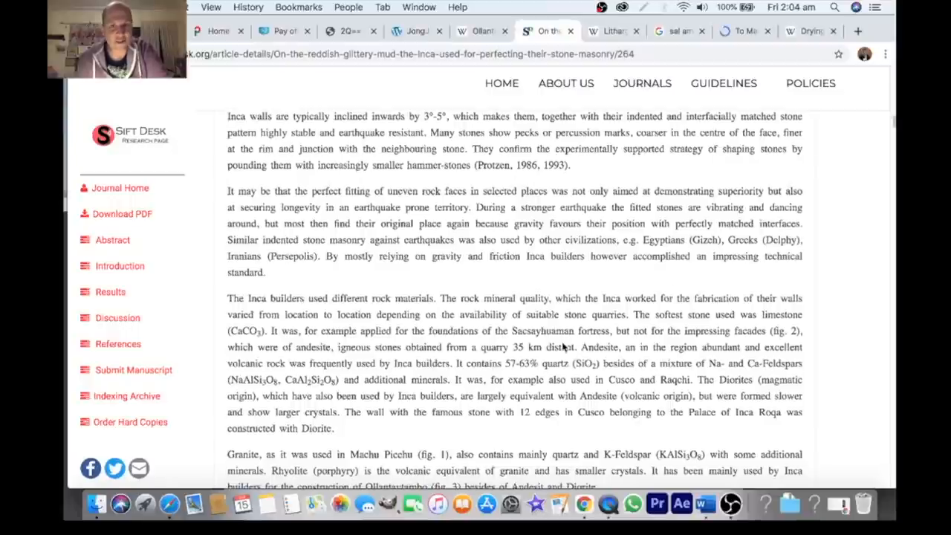
scroll("down", 3)
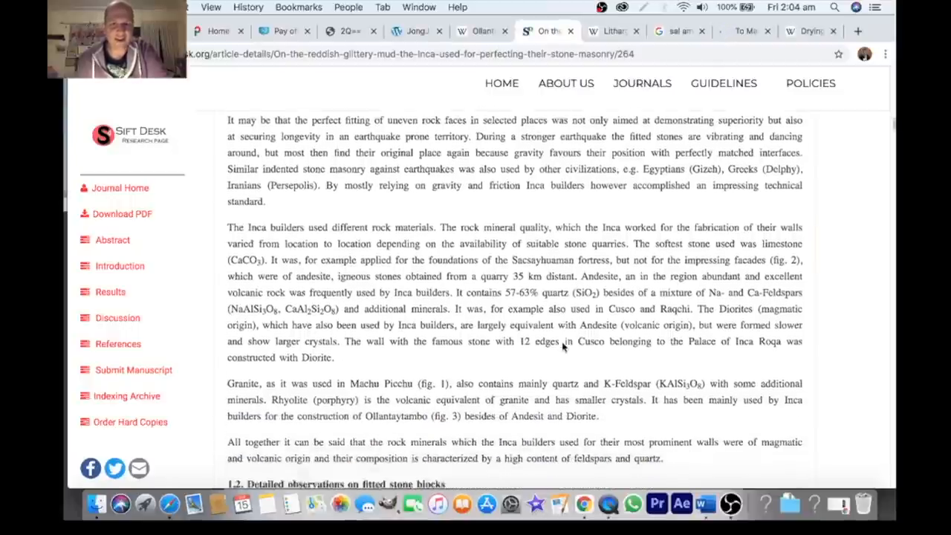
scroll("down", 3)
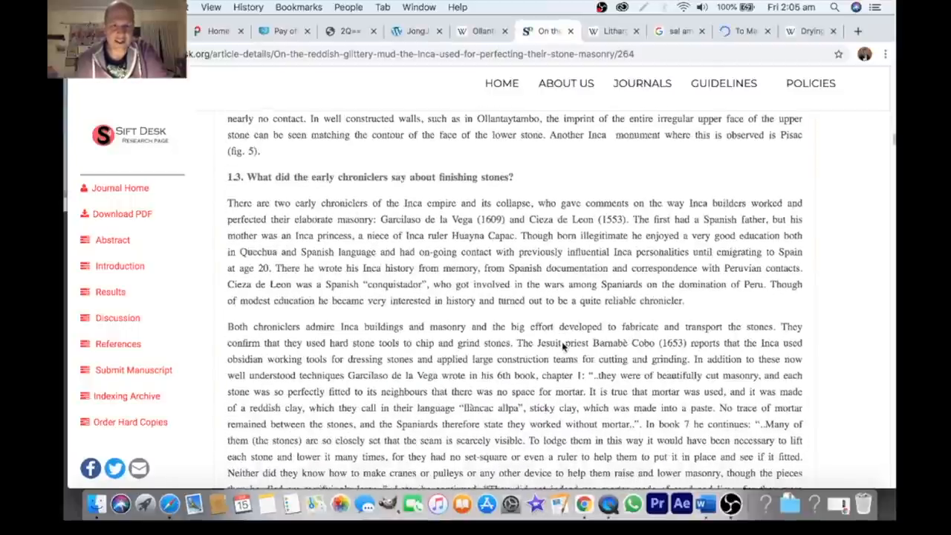
Highlight the two early chroniclers' names and the sticky reddish clay mortar passage.
scroll("down", 3)
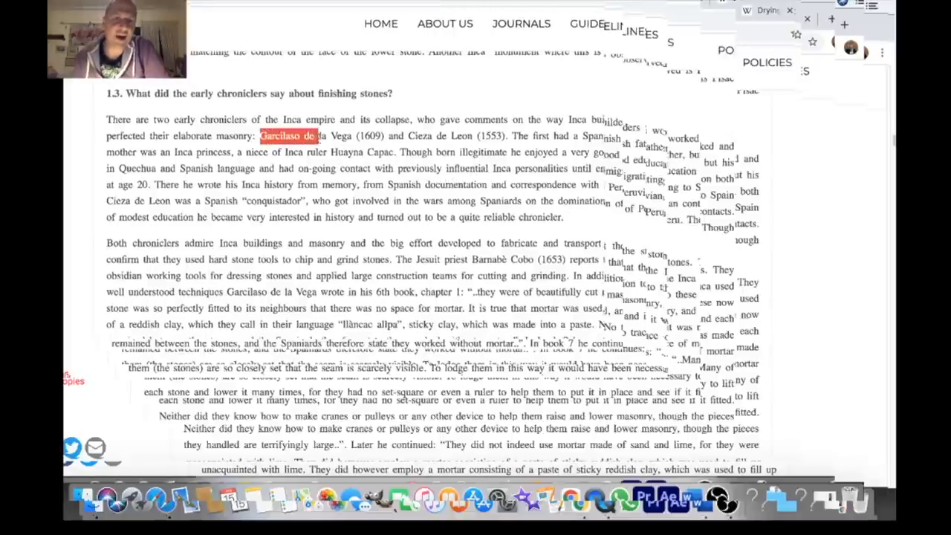
left_click_drag(315, 135, 463, 135)
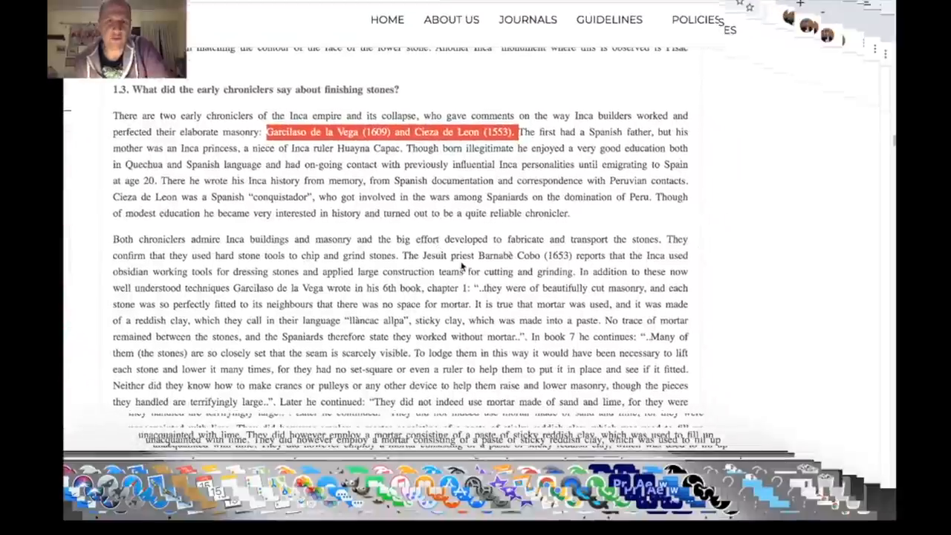
scroll("down", 3)
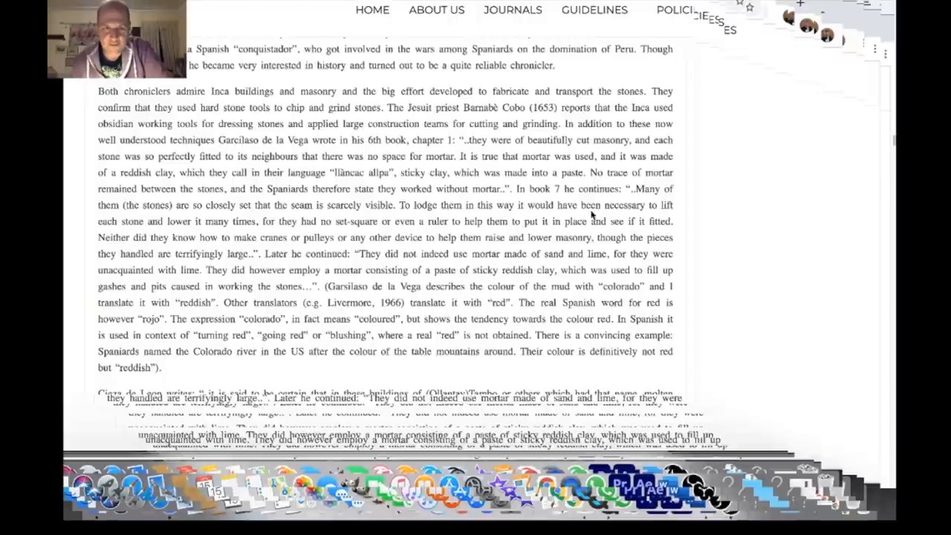
mouse_move(625, 186)
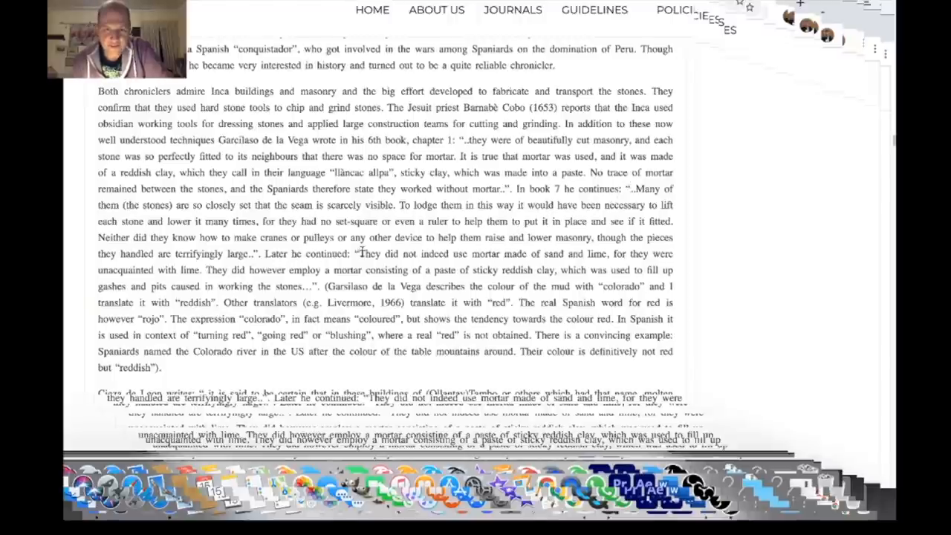
left_click_drag(362, 252, 399, 318)
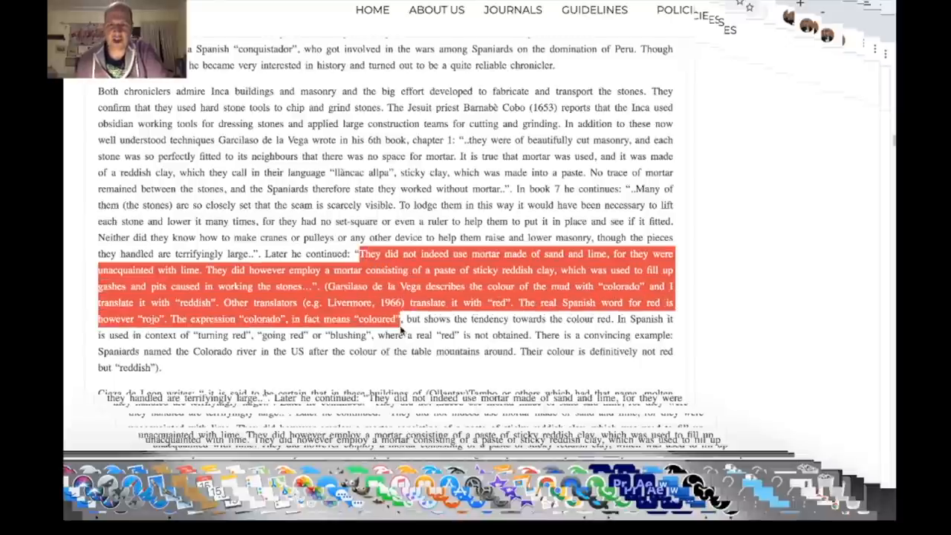
Continue down the article until the paragraph quoting Cieza de Leon is in view.
scroll("down", 3)
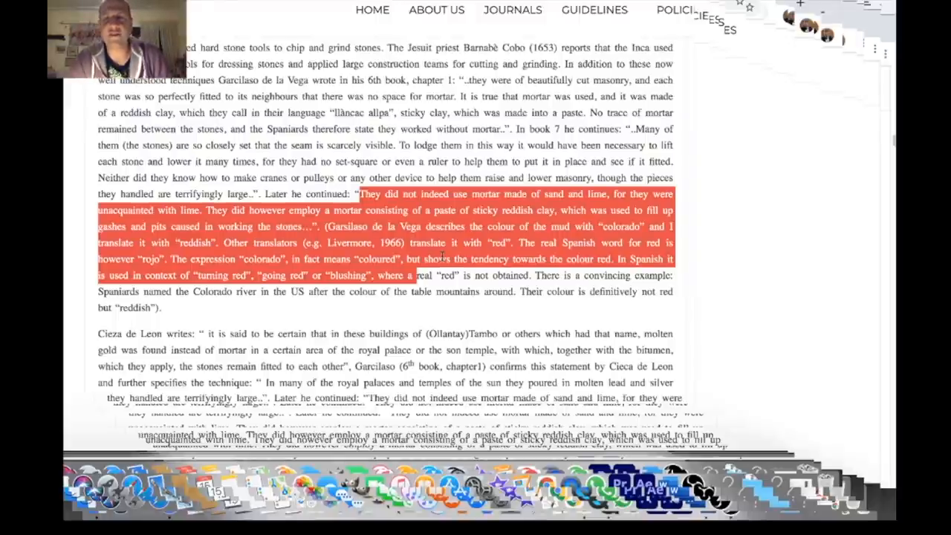
scroll("down", 3)
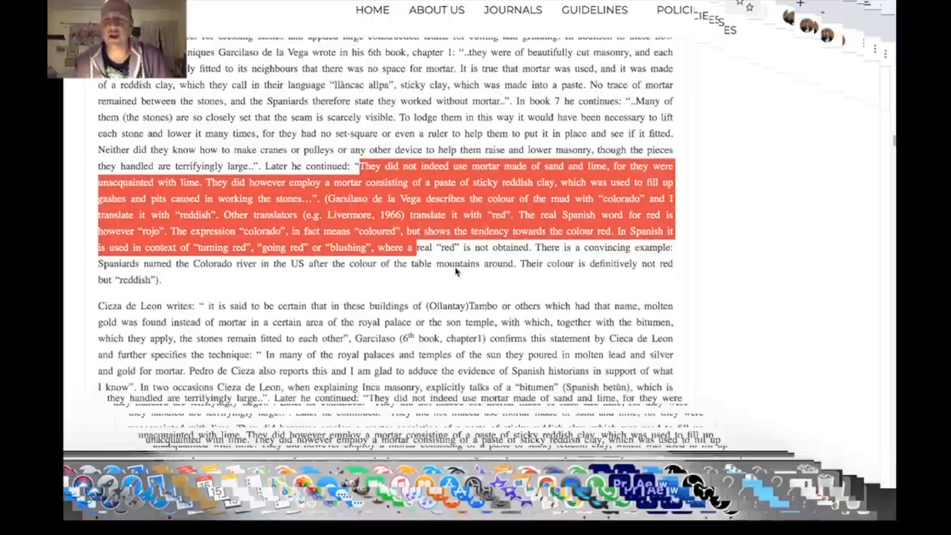
scroll("down", 3)
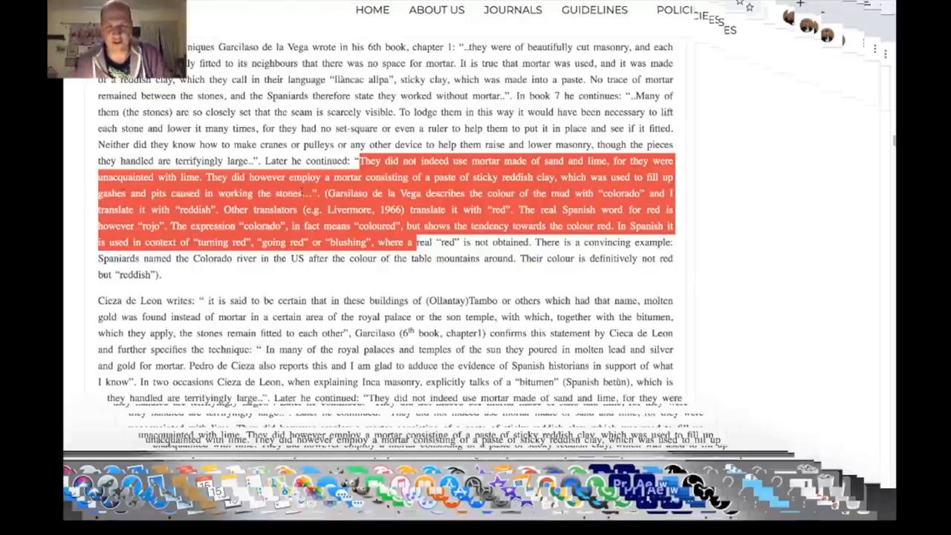
scroll("down", 3)
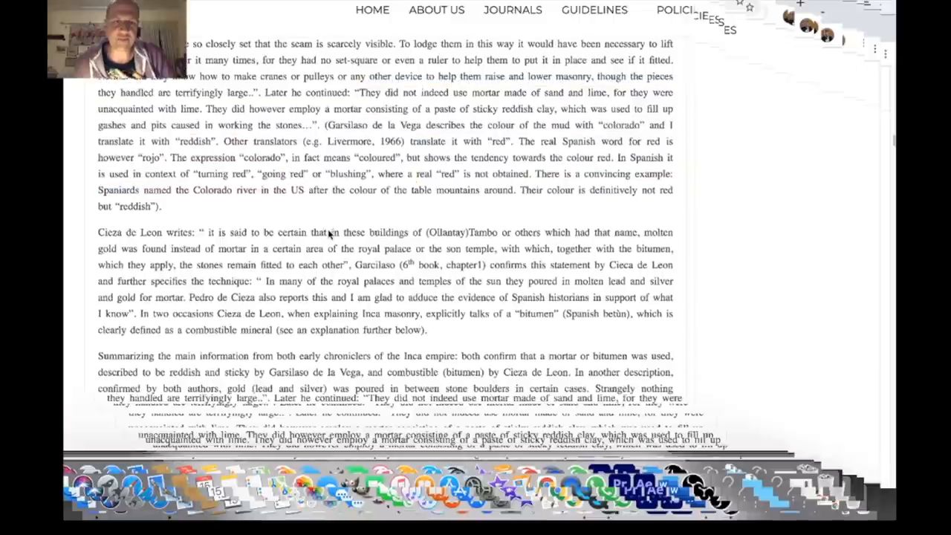
Highlight Cieza de Leon's sentences on molten gold found instead of mortar and the bitumen material.
scroll("down", 3)
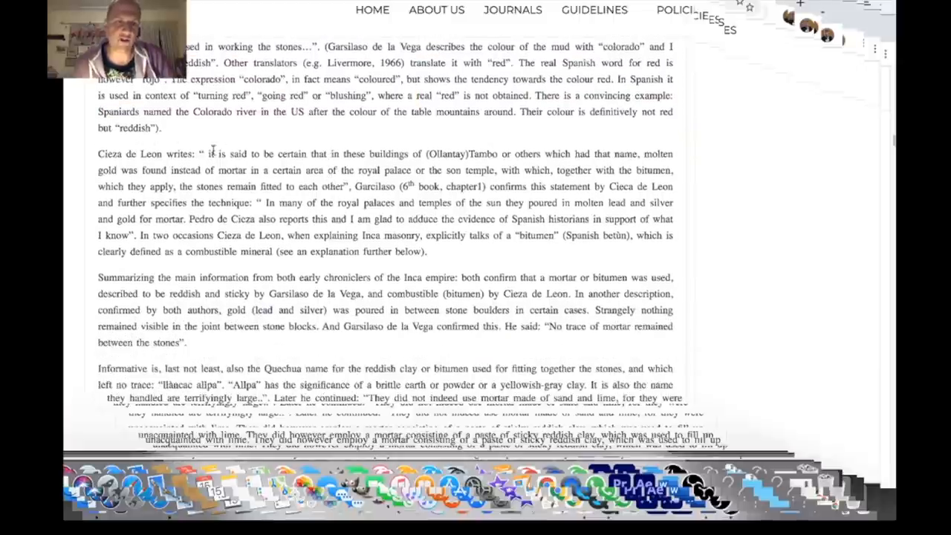
left_click_drag(211, 153, 502, 153)
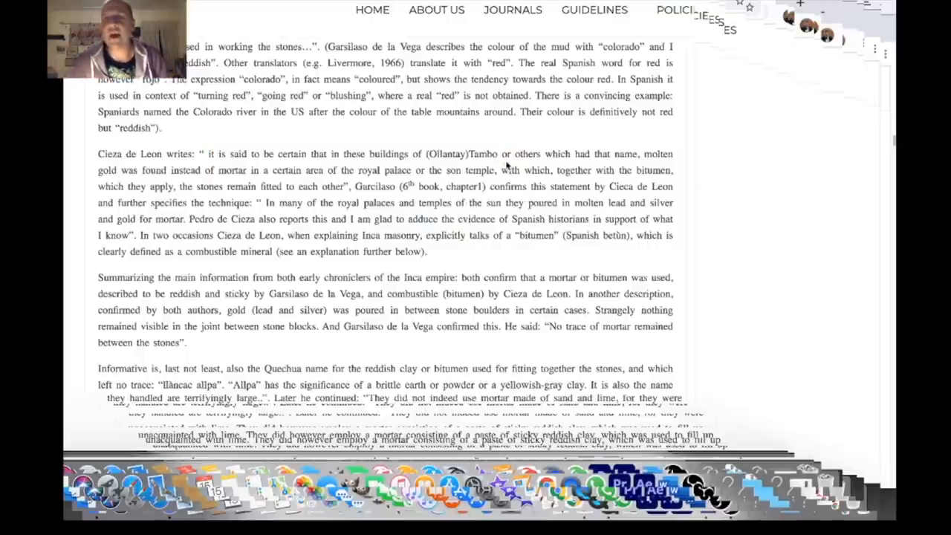
left_click_drag(503, 153, 130, 187)
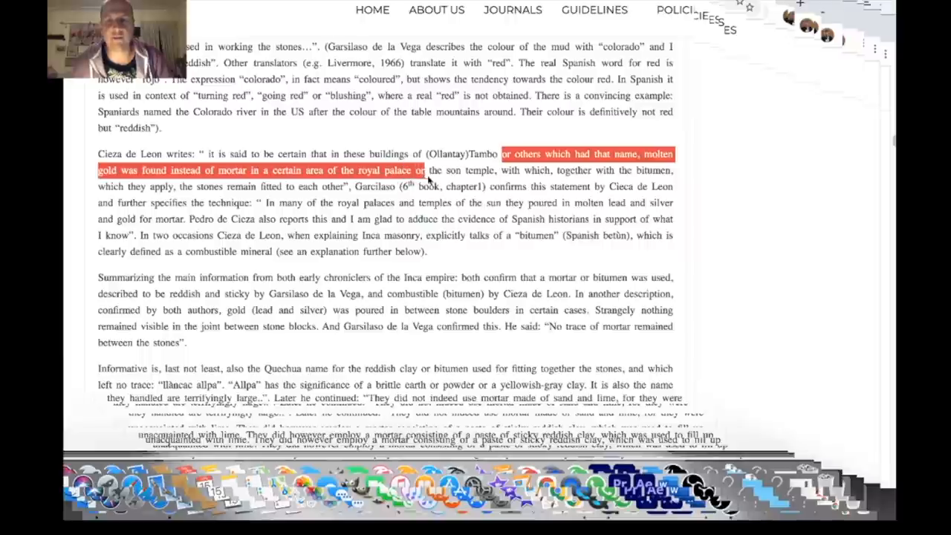
left_click_drag(427, 169, 534, 170)
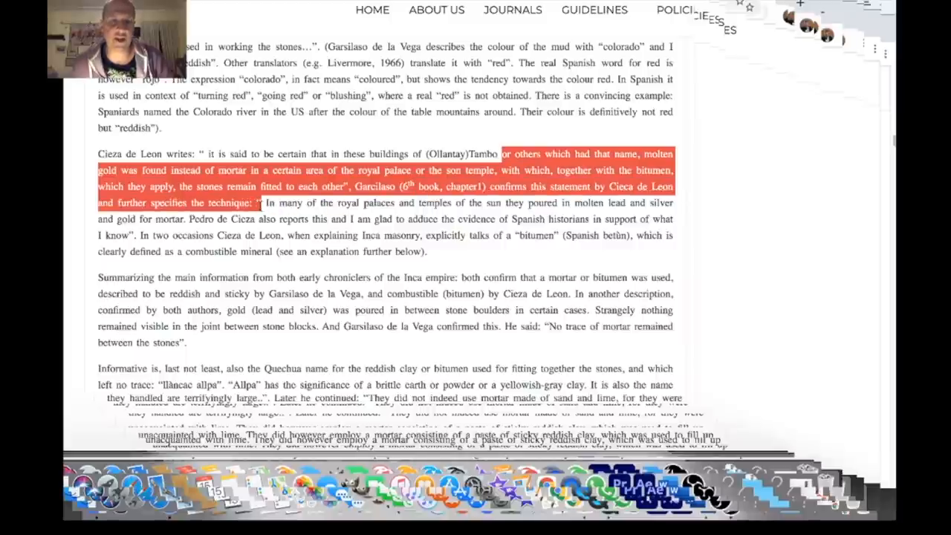
scroll("down", 3)
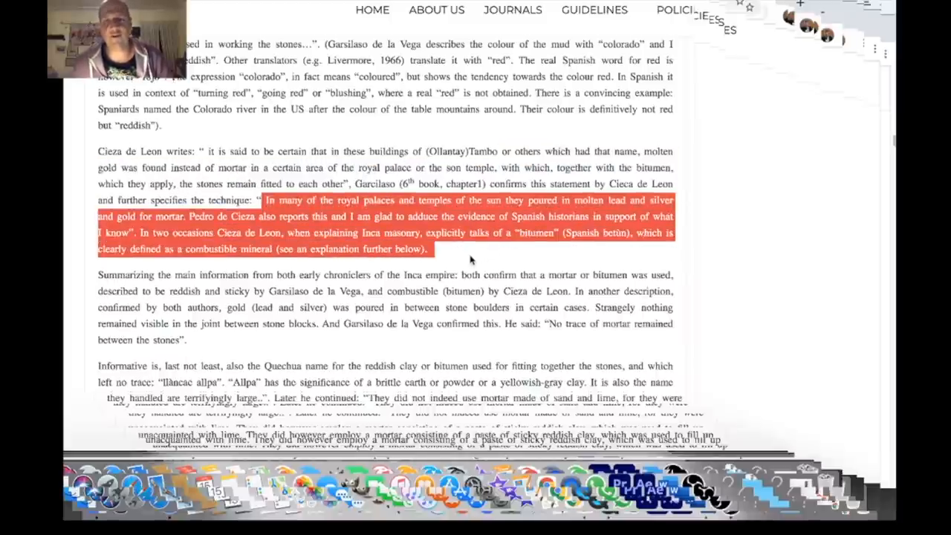
scroll("down", 3)
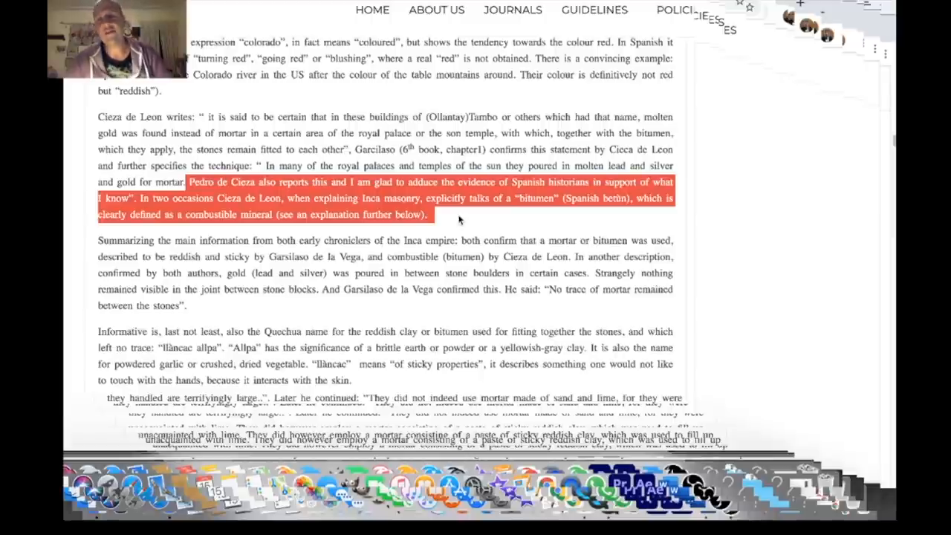
scroll("down", 3)
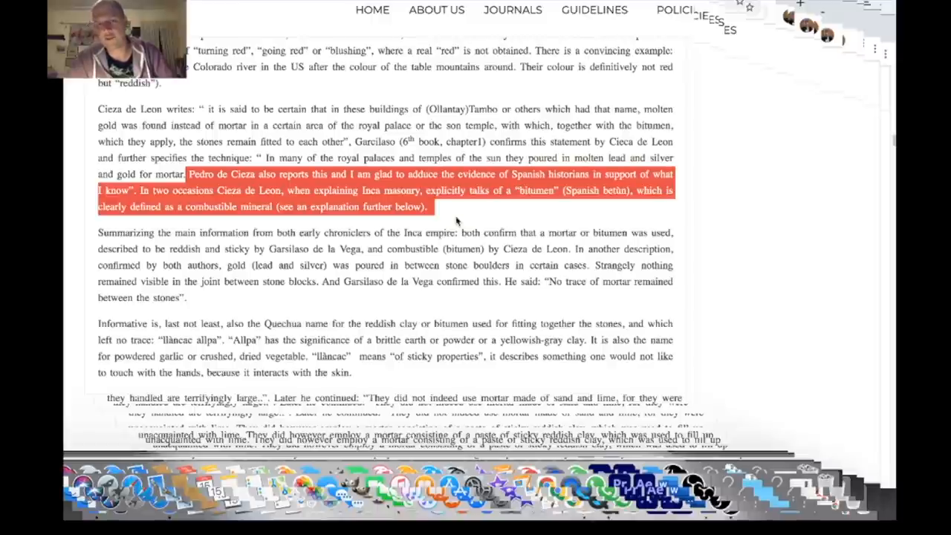
Highlight the llancac allpa Quechua-name paragraph through its last words, then reach the Results heading.
scroll("down", 3)
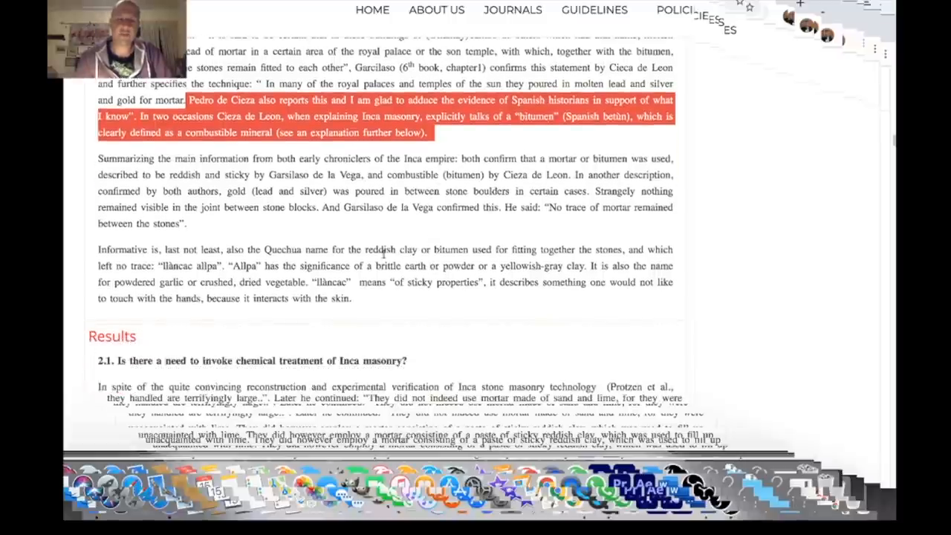
scroll("down", 3)
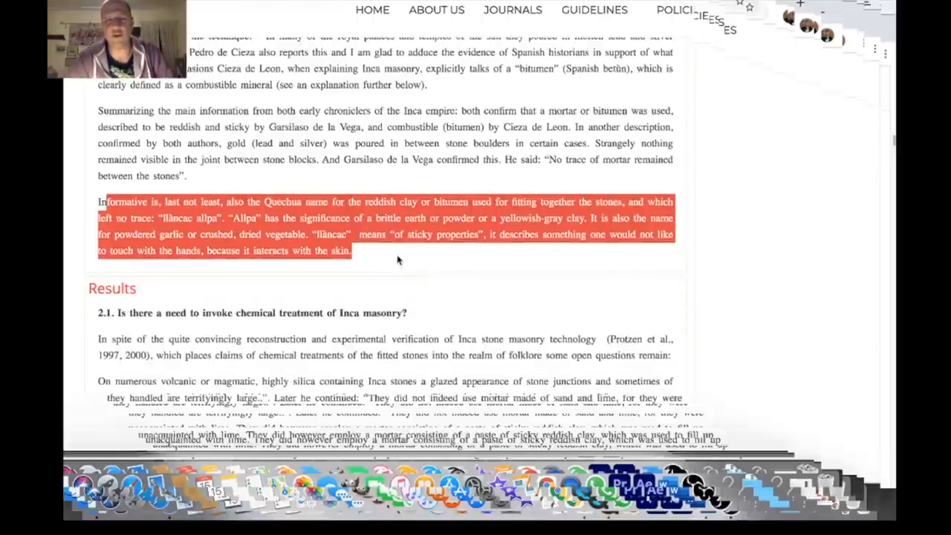
left_click(398, 259)
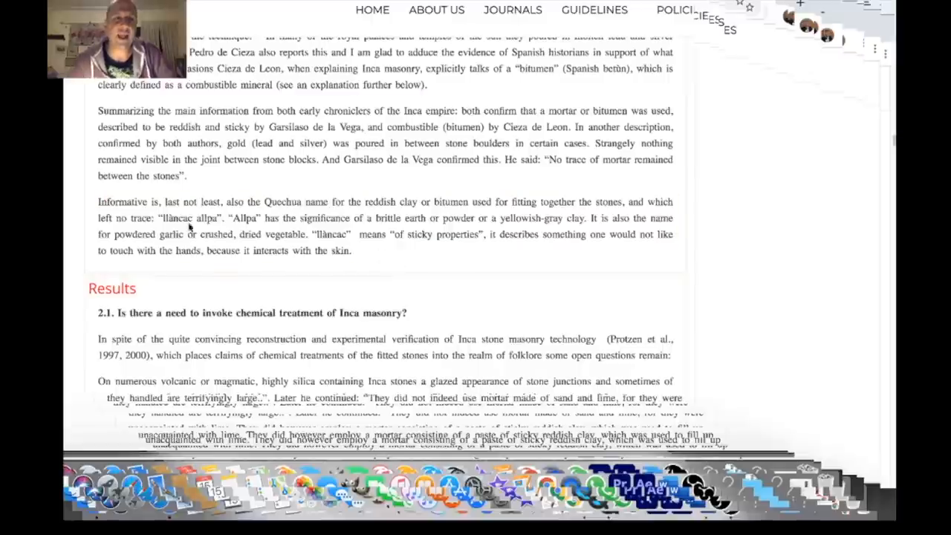
left_click_drag(156, 217, 285, 217)
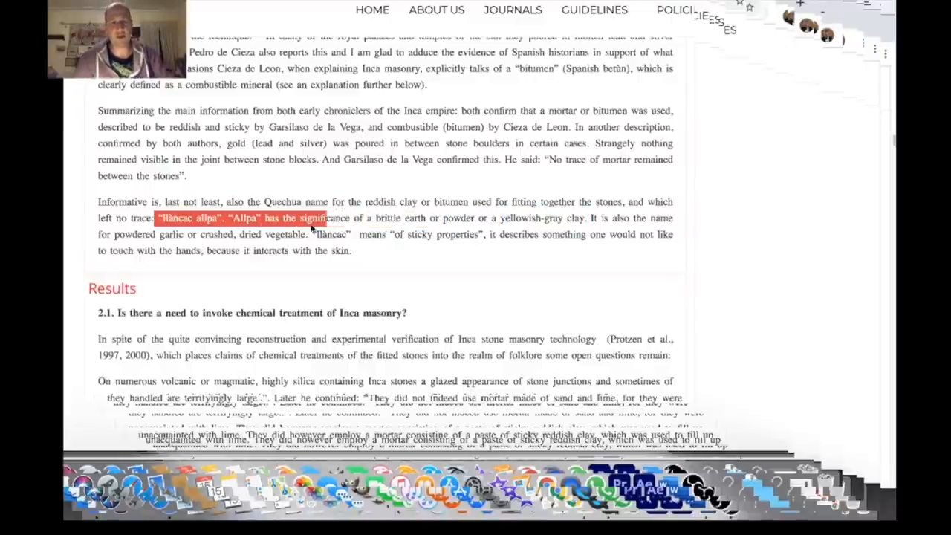
left_click_drag(323, 217, 295, 234)
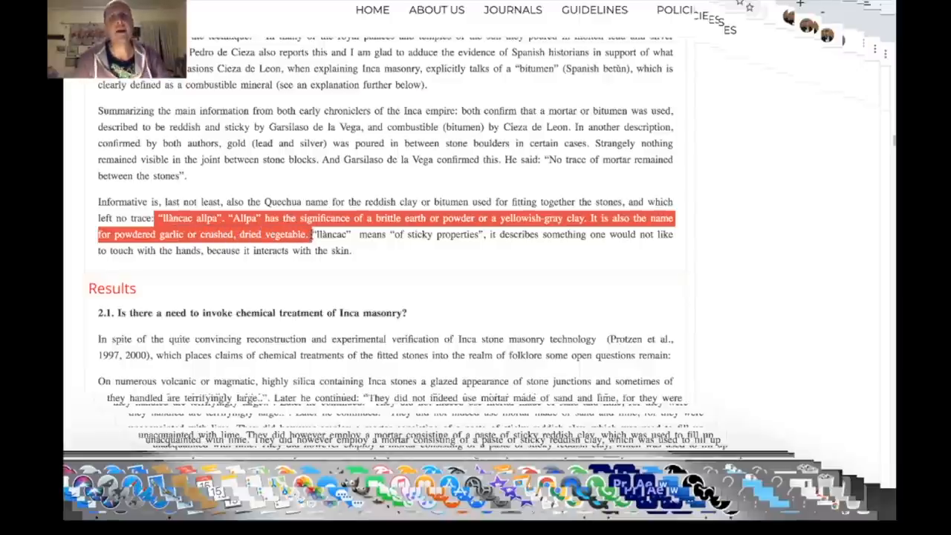
left_click_drag(315, 235, 478, 234)
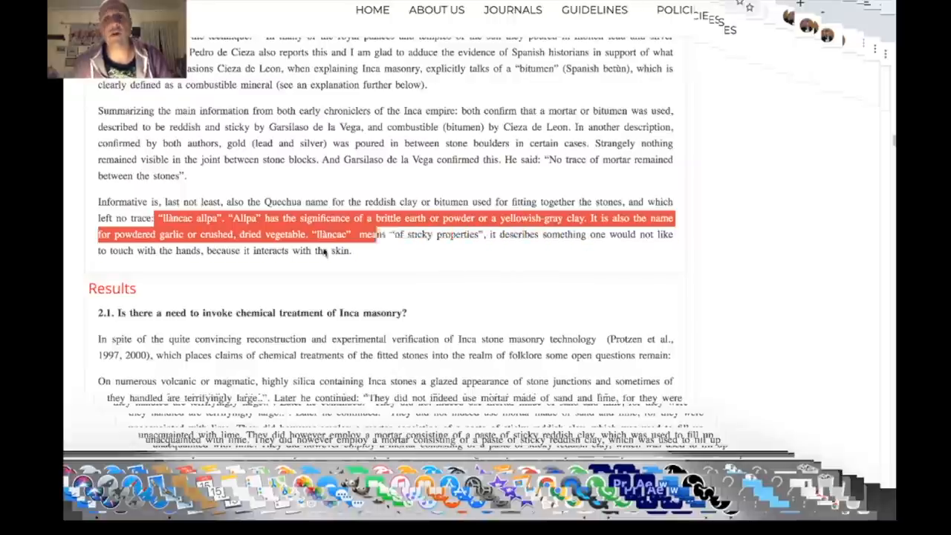
left_click_drag(368, 235, 350, 250)
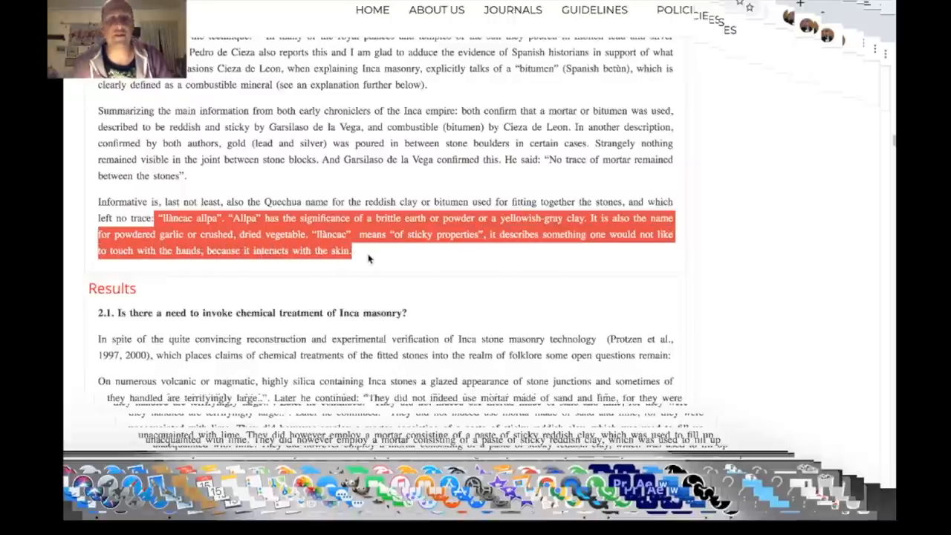
scroll("down", 3)
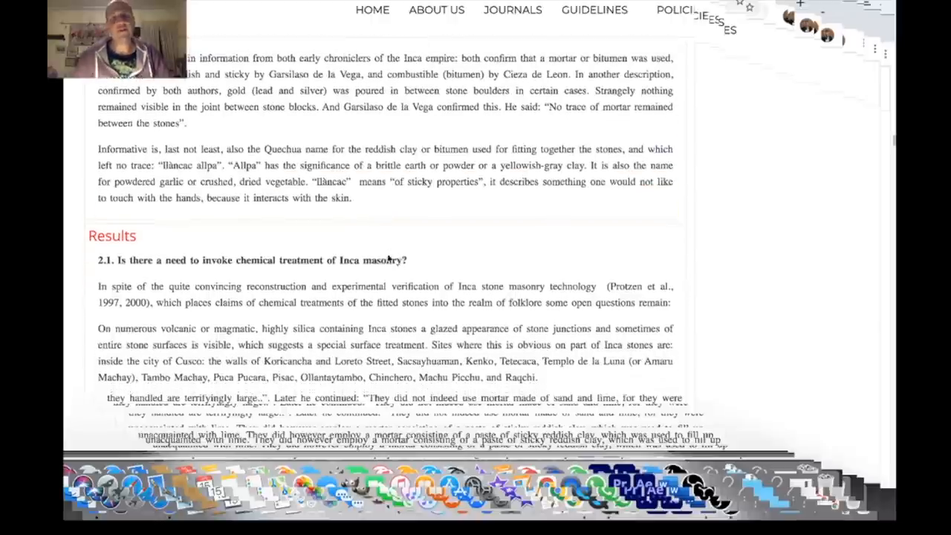
scroll("down", 3)
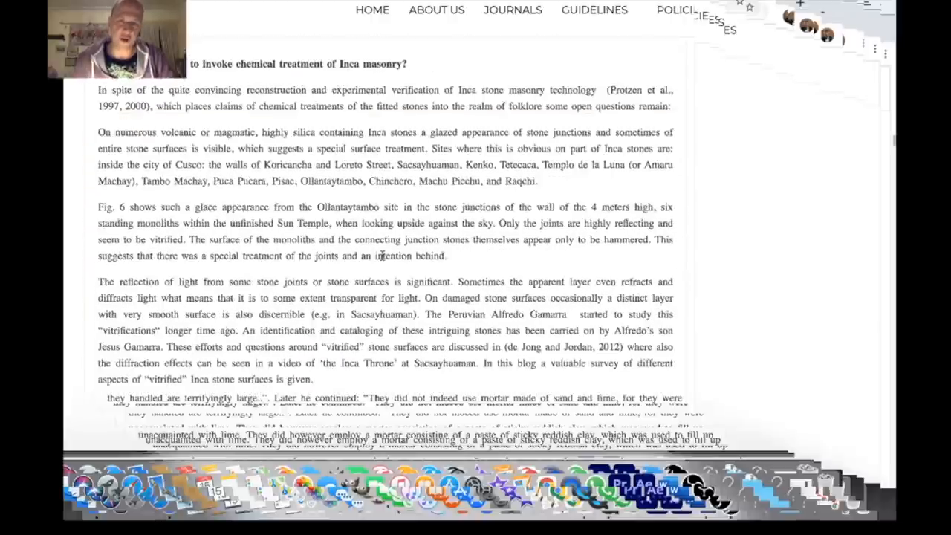
scroll("down", 3)
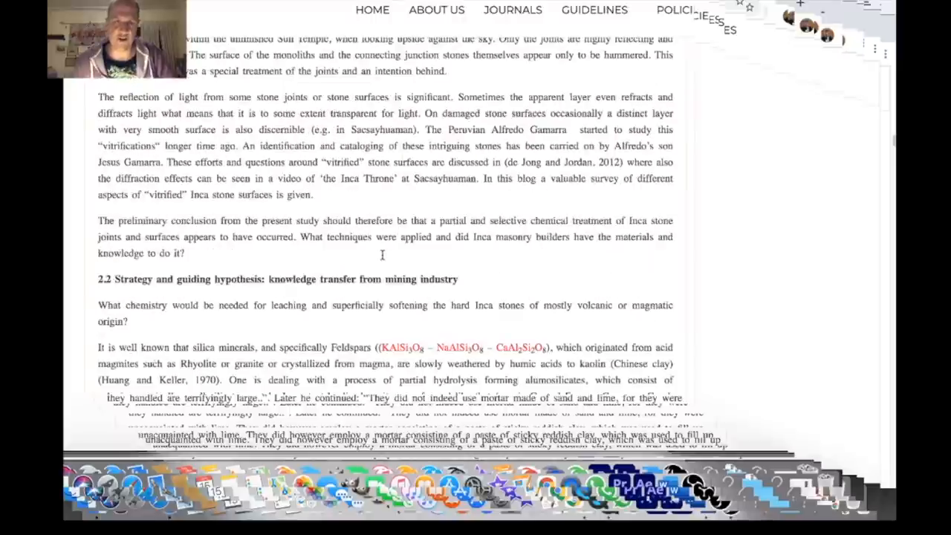
scroll("down", 3)
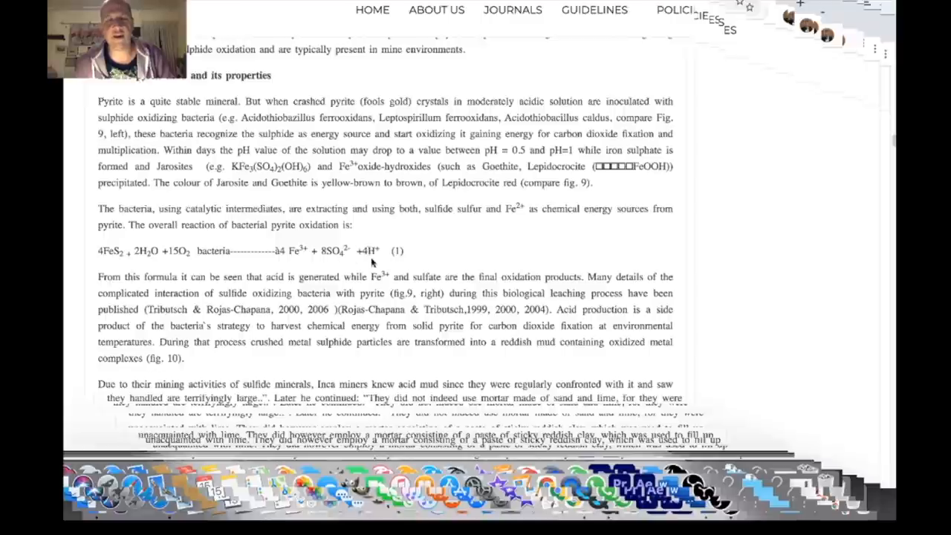
scroll("down", 3)
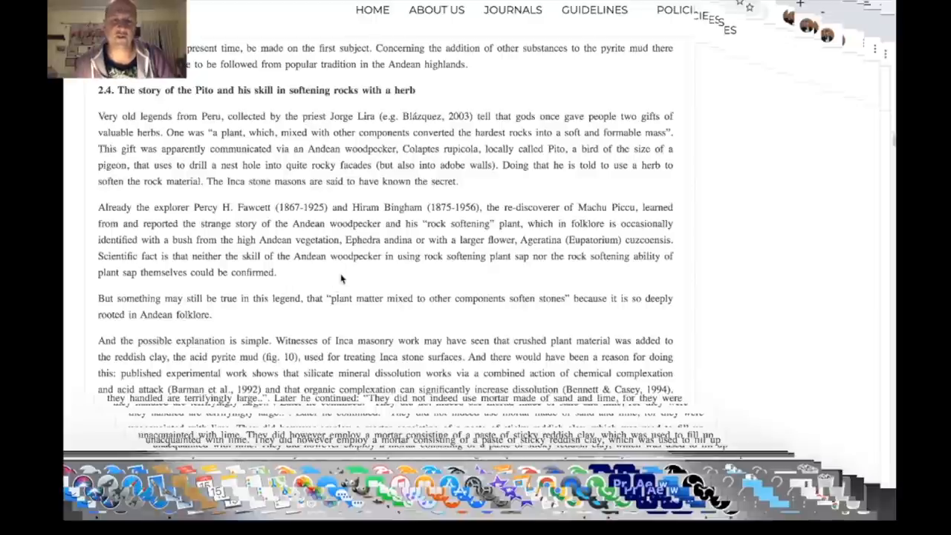
scroll("down", 3)
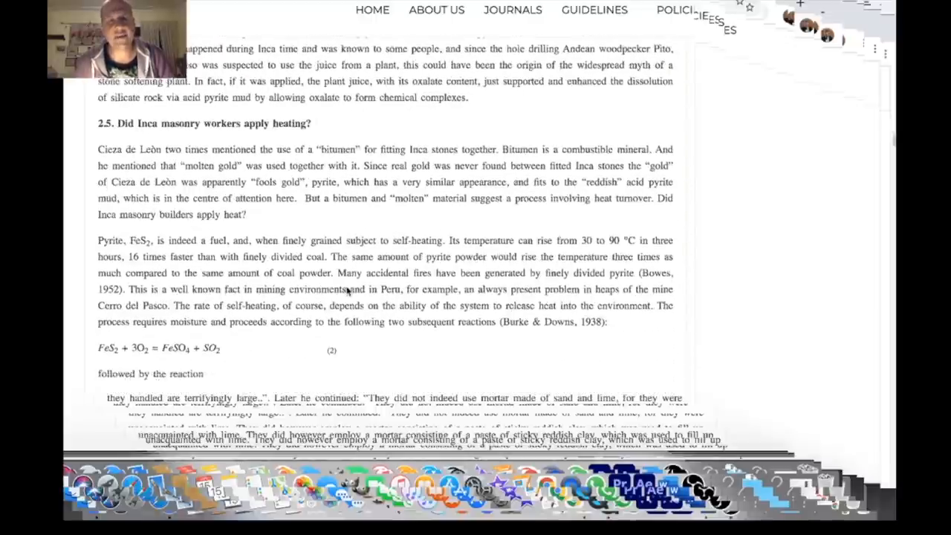
scroll("down", 3)
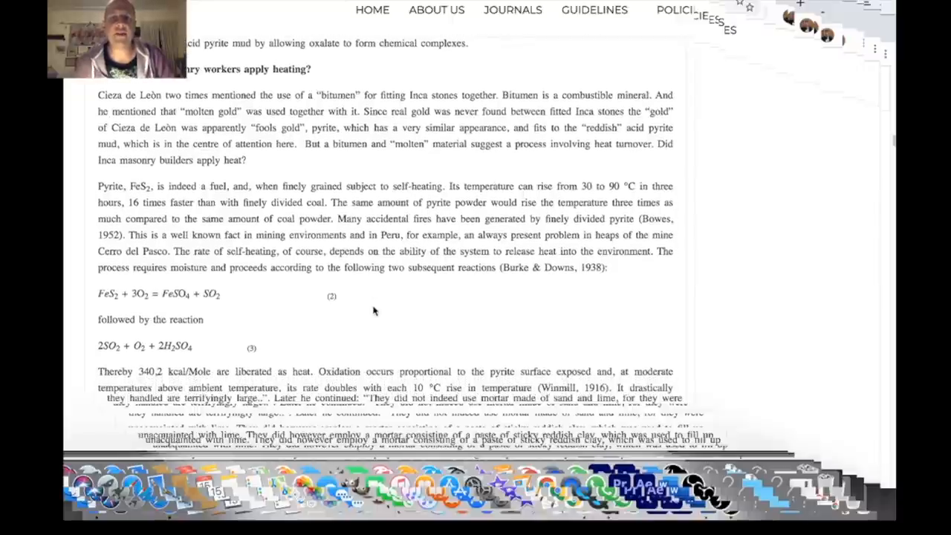
scroll("down", 3)
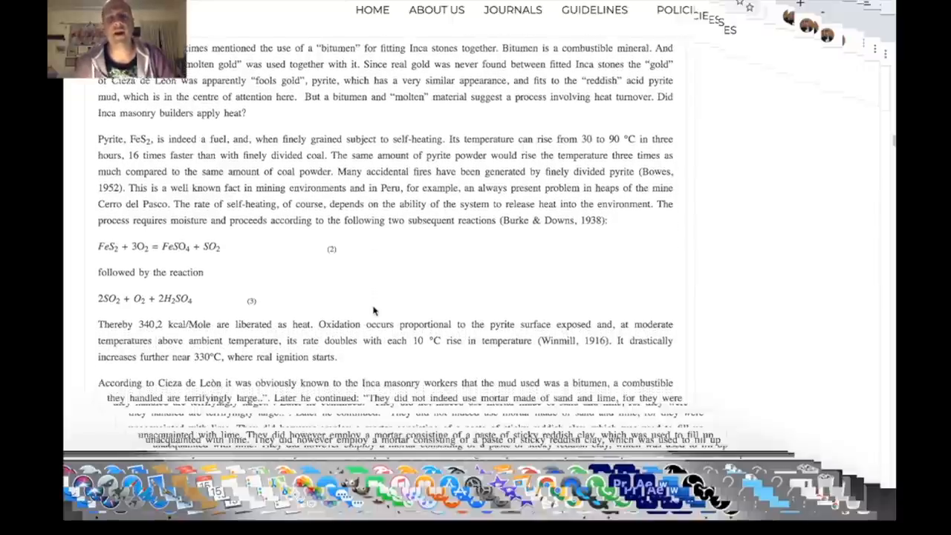
scroll("down", 3)
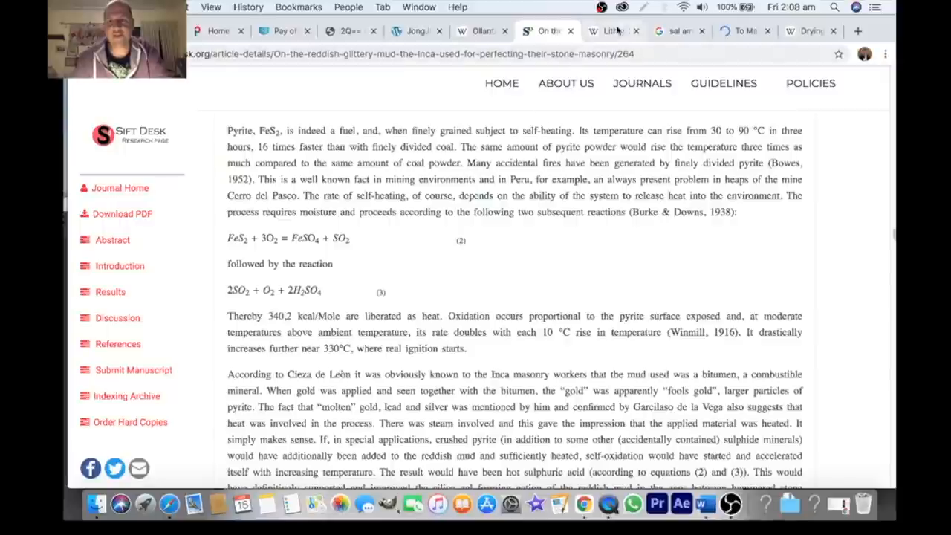
Show the Litharge Wikipedia article and view its red litharge crystal photo enlarged.
left_click(609, 29)
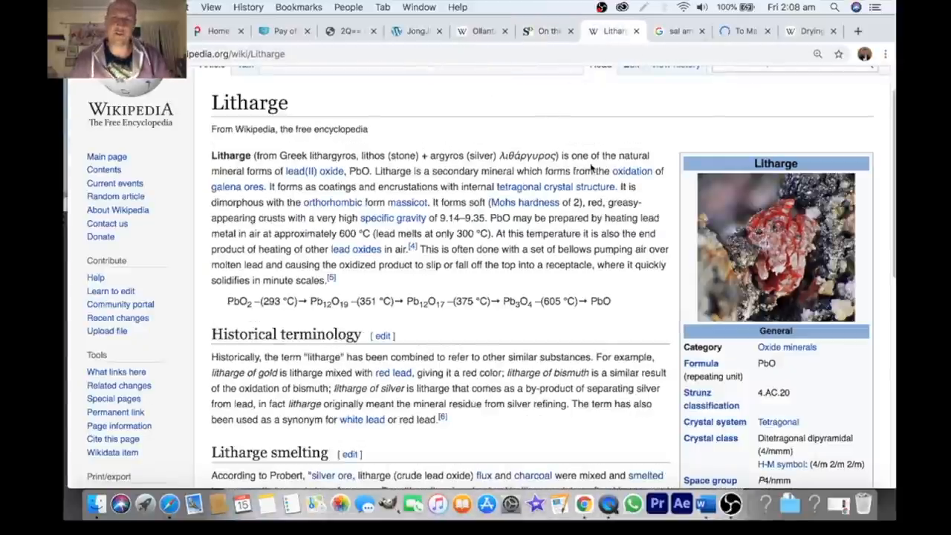
left_click(775, 247)
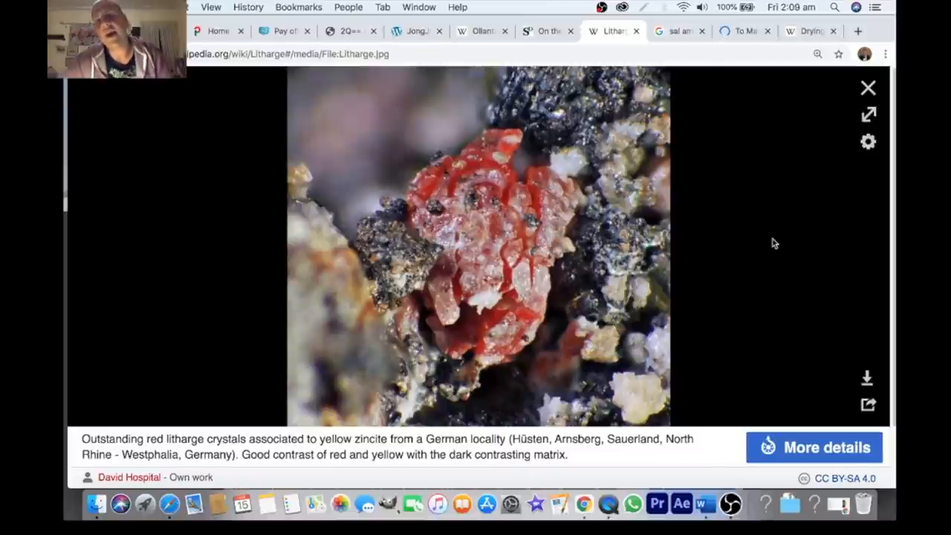
left_click(868, 88)
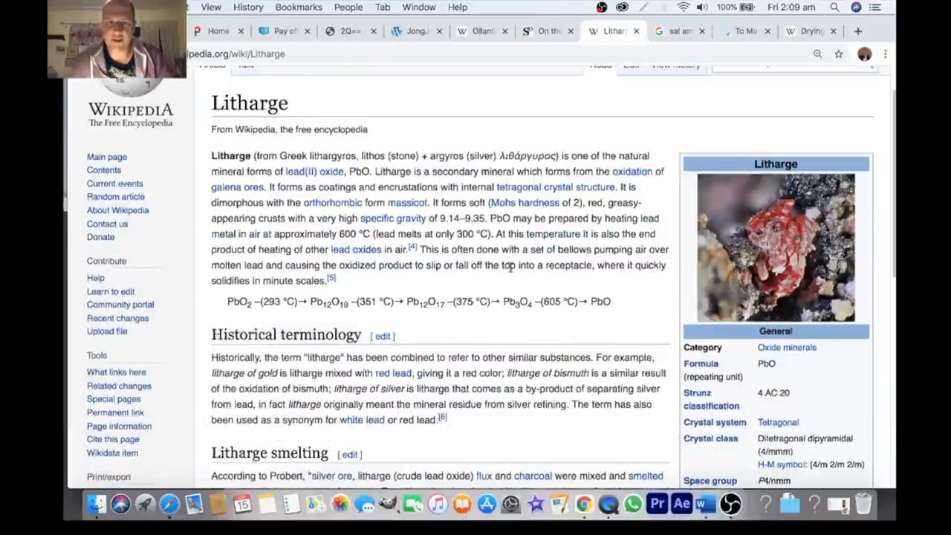
scroll("down", 3)
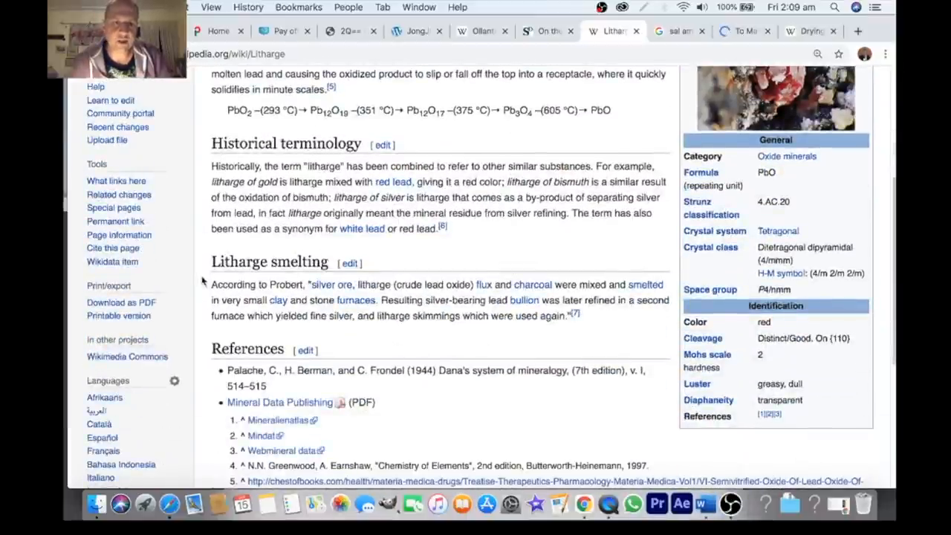
scroll("down", 3)
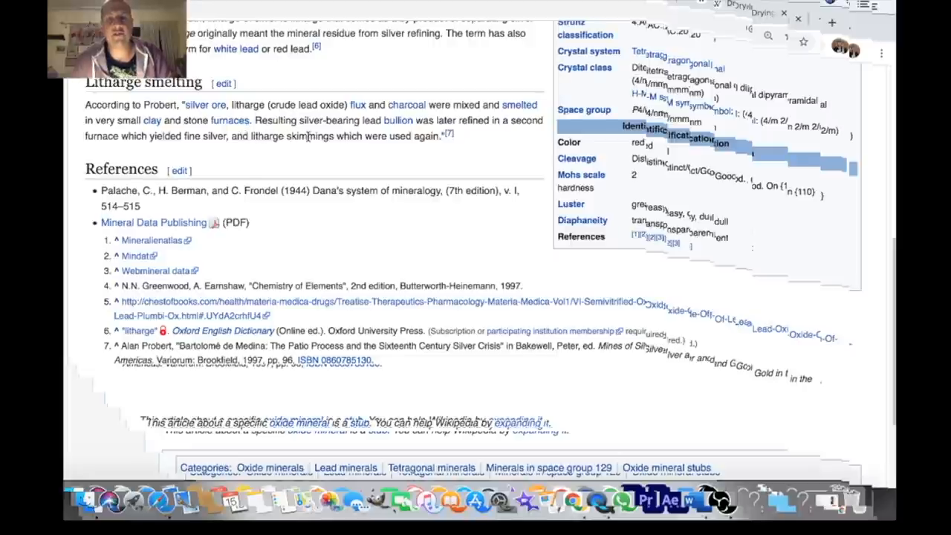
mouse_move(443, 149)
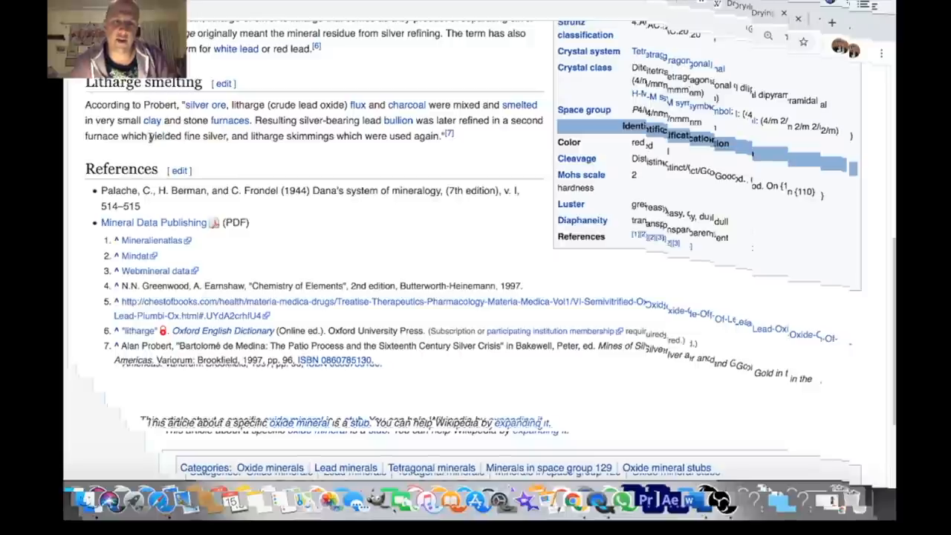
mouse_move(392, 149)
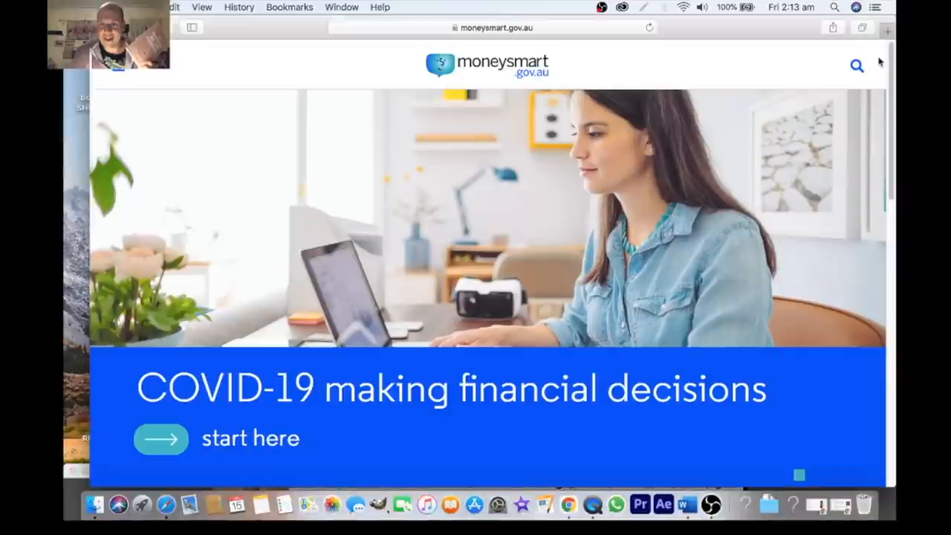
mouse_move(710, 505)
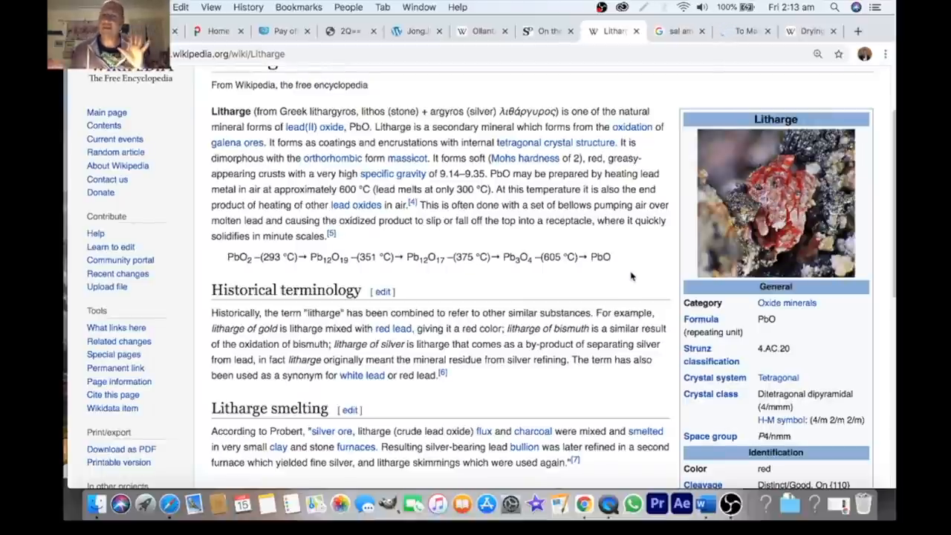
Return to the main browser window and show the Google results for sal ammoniac.
left_click(775, 202)
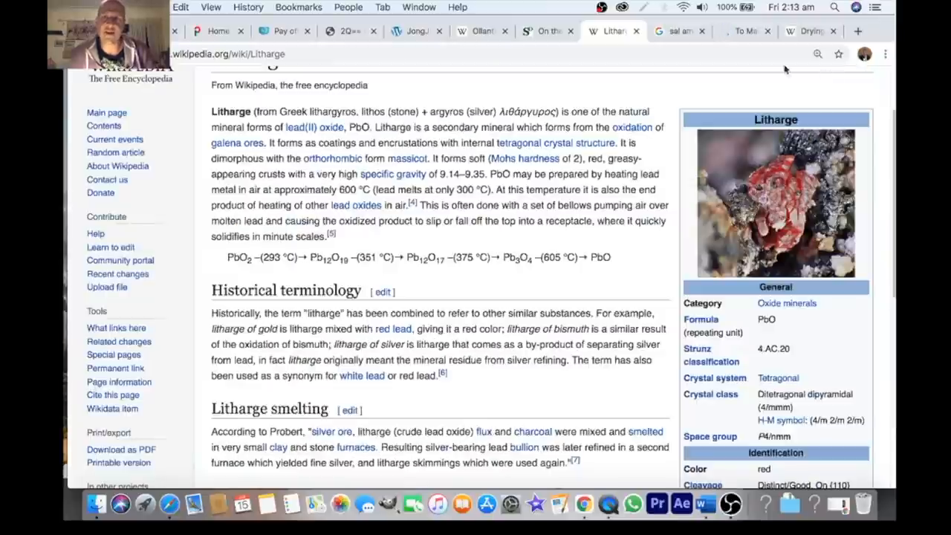
left_click(676, 30)
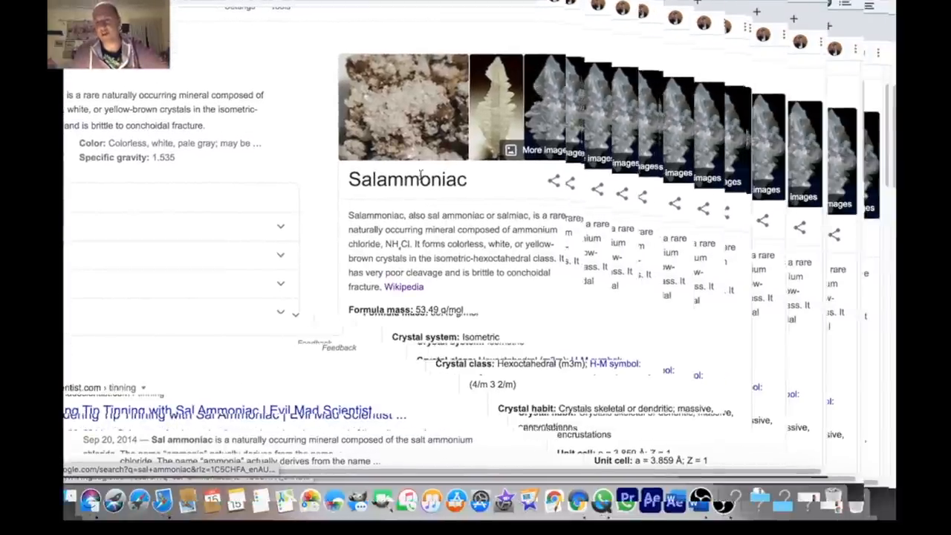
right_click(407, 179)
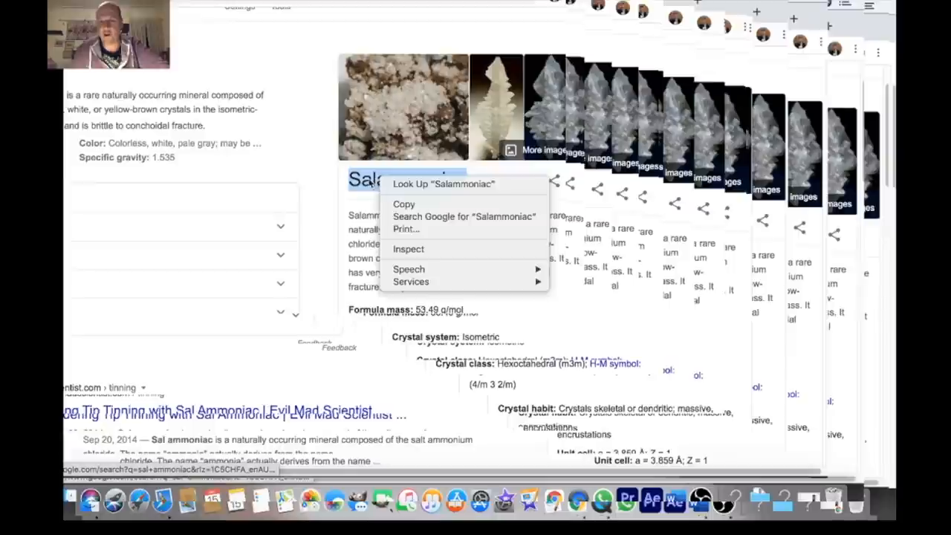
left_click(267, 134)
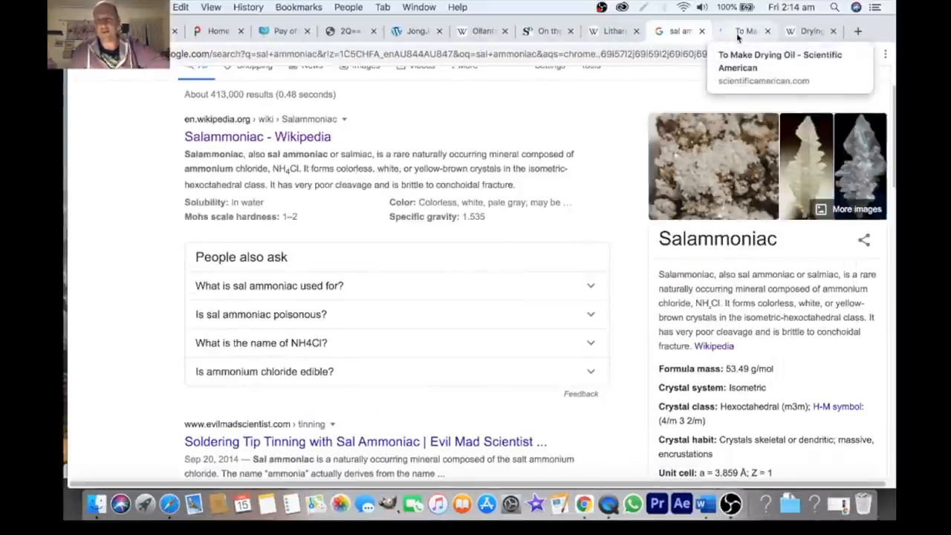
left_click(743, 31)
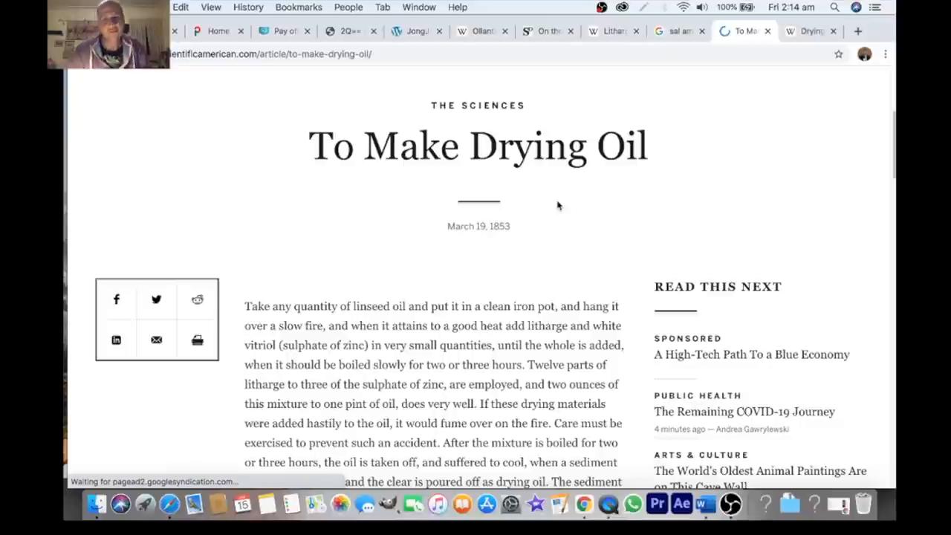
scroll("down", 3)
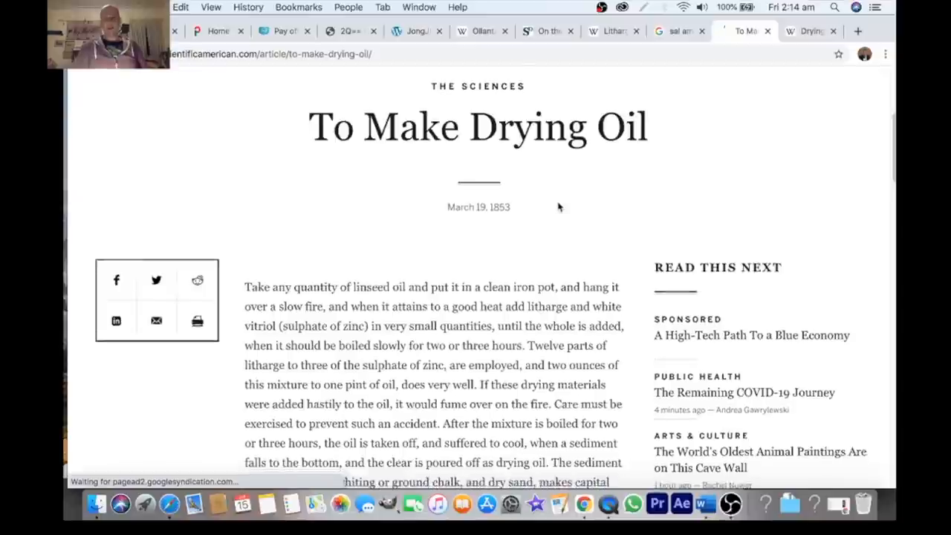
scroll("down", 3)
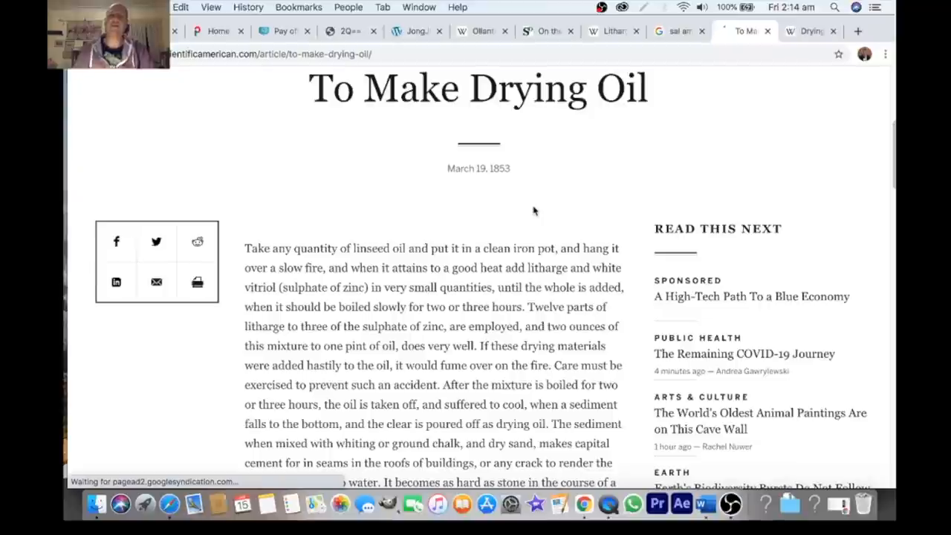
scroll("down", 3)
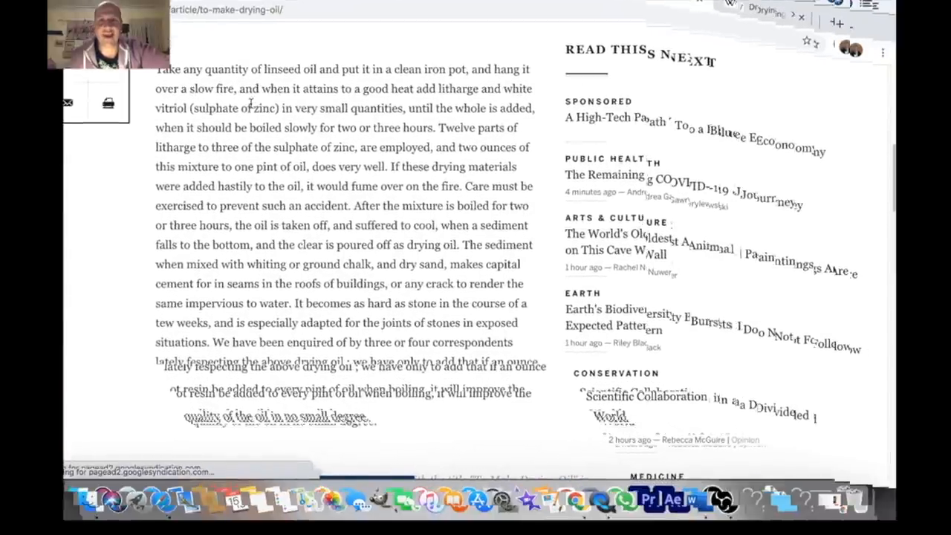
left_click_drag(258, 89, 478, 89)
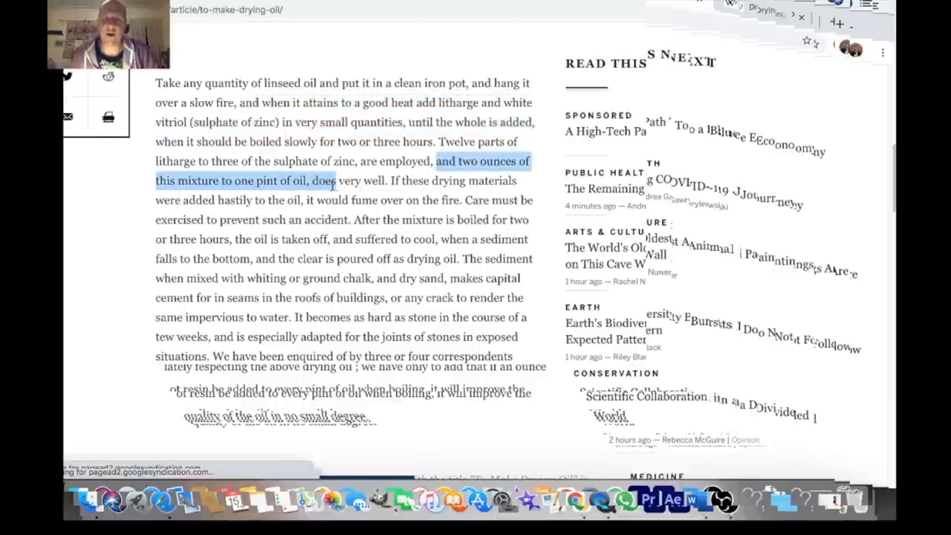
scroll("down", 3)
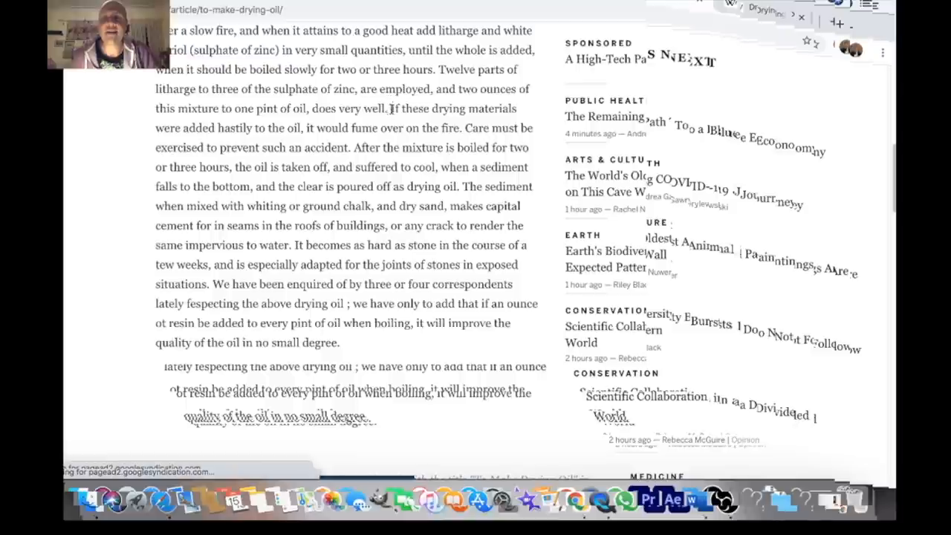
left_click_drag(389, 108, 395, 188)
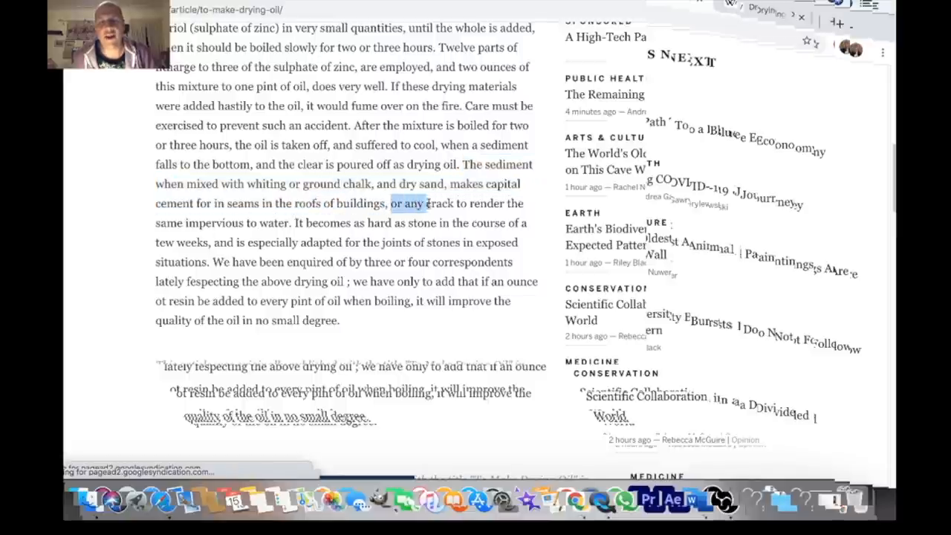
left_click_drag(390, 202, 294, 223)
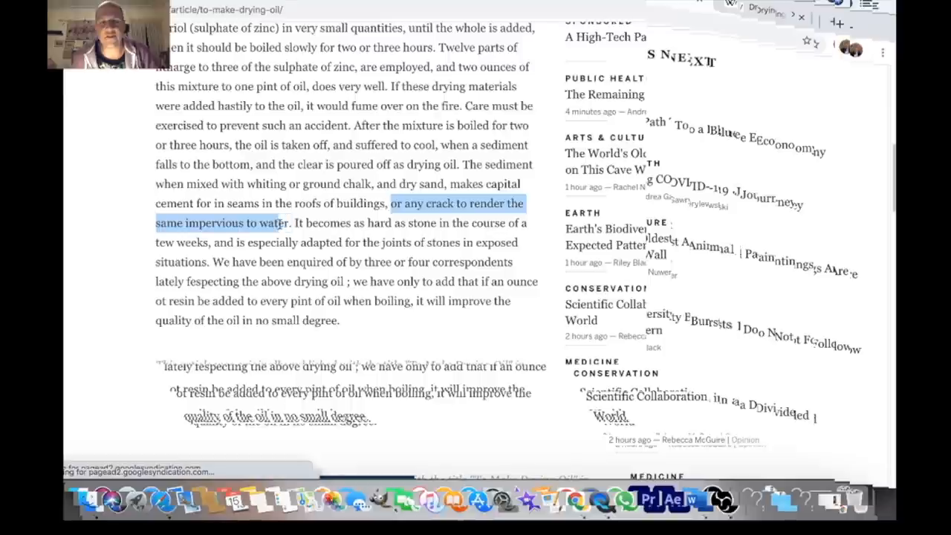
scroll("down", 3)
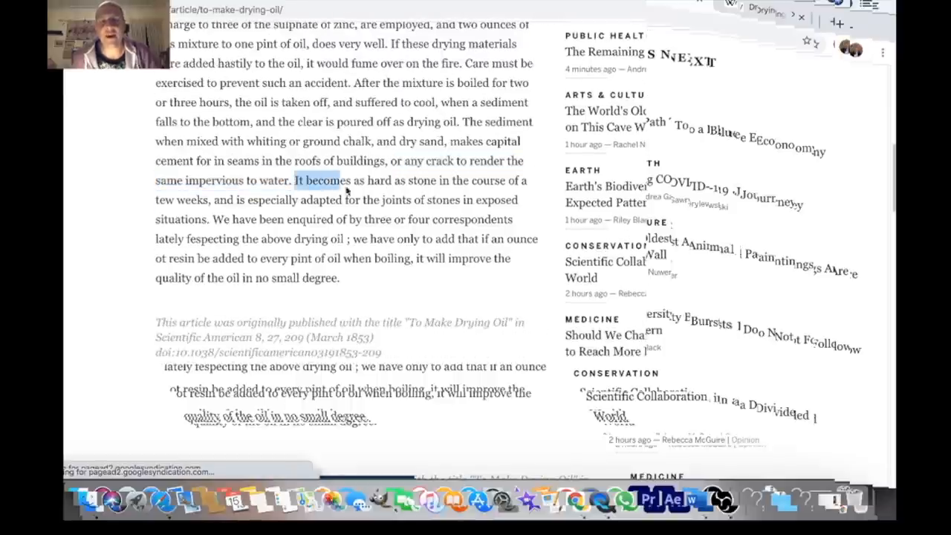
left_click_drag(296, 181, 434, 181)
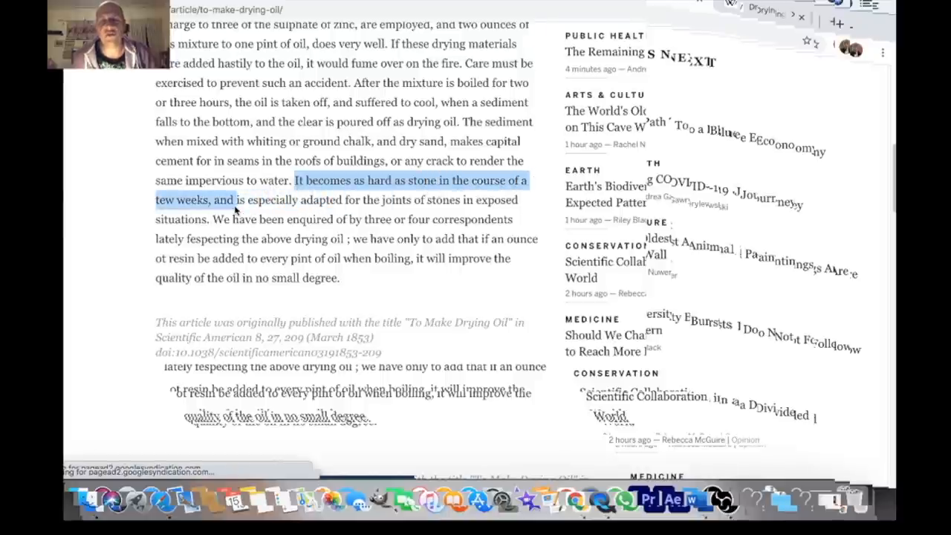
left_click_drag(232, 199, 386, 199)
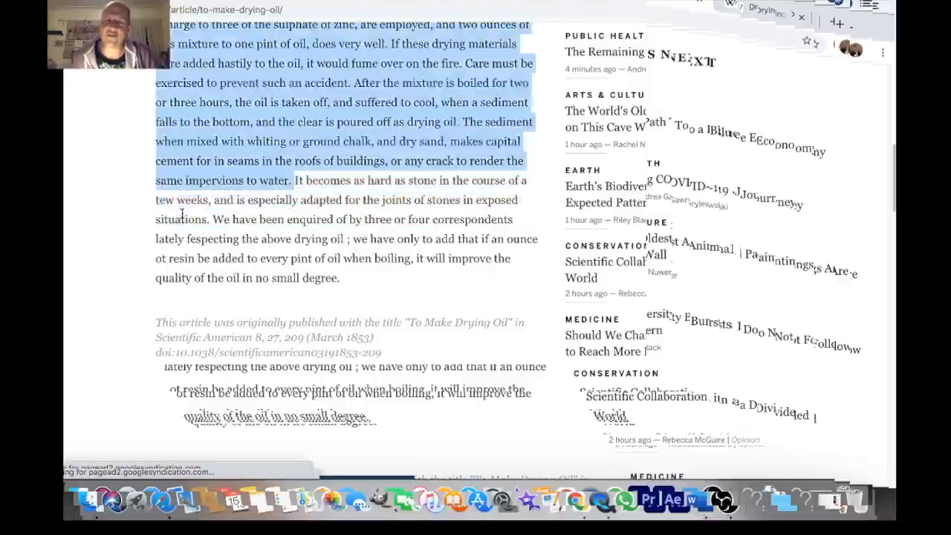
left_click(253, 237)
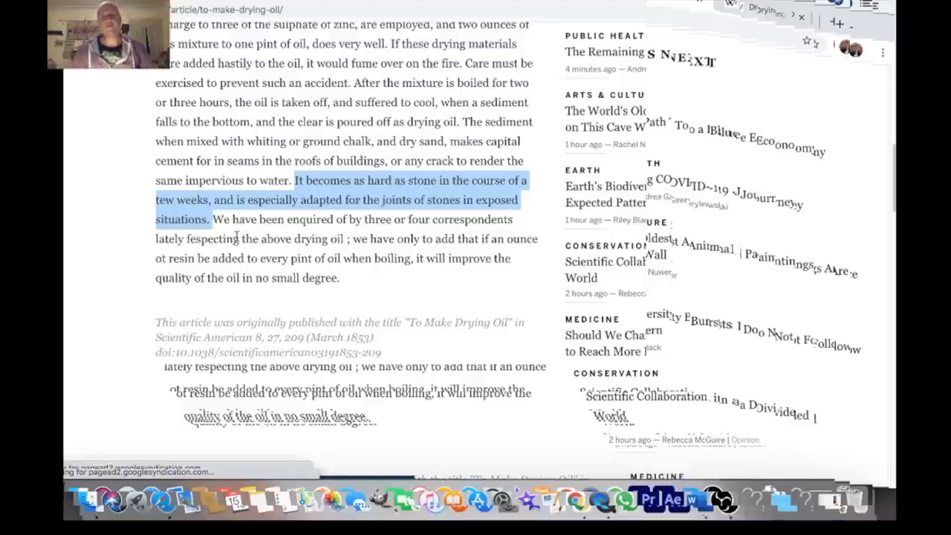
left_click(226, 220)
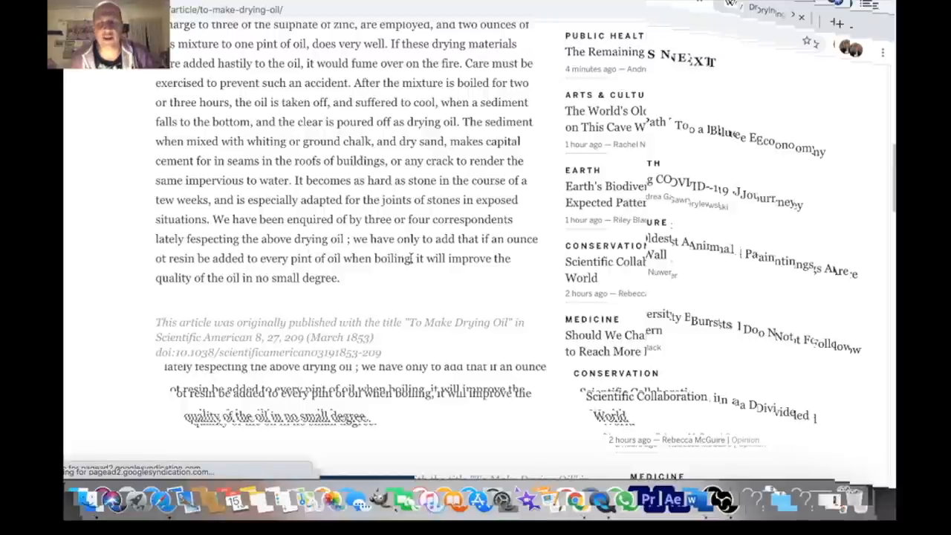
mouse_move(215, 280)
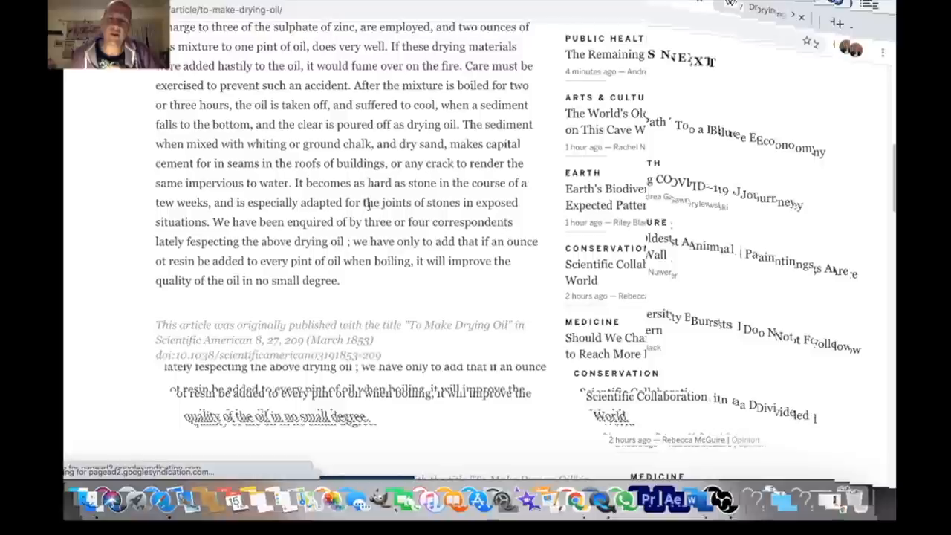
scroll("down", 3)
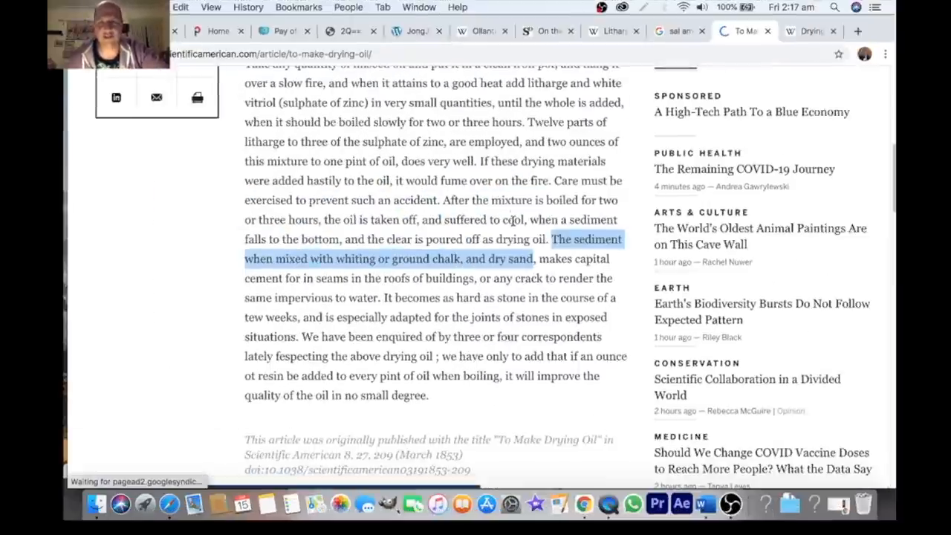
On the Drying oil article, highlight the oxygen crosslinking sentence and view the linseed oil paint photo enlarged.
left_click(808, 30)
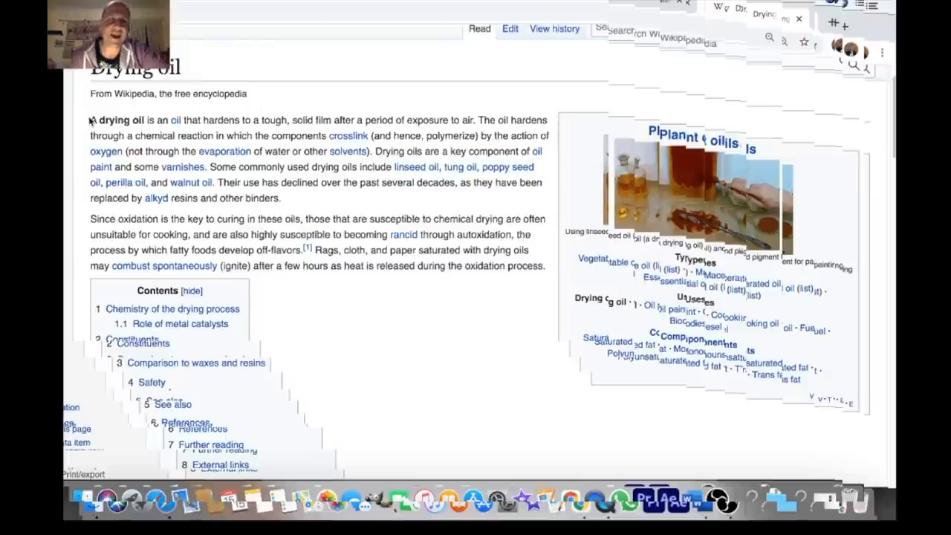
left_click_drag(89, 119, 300, 119)
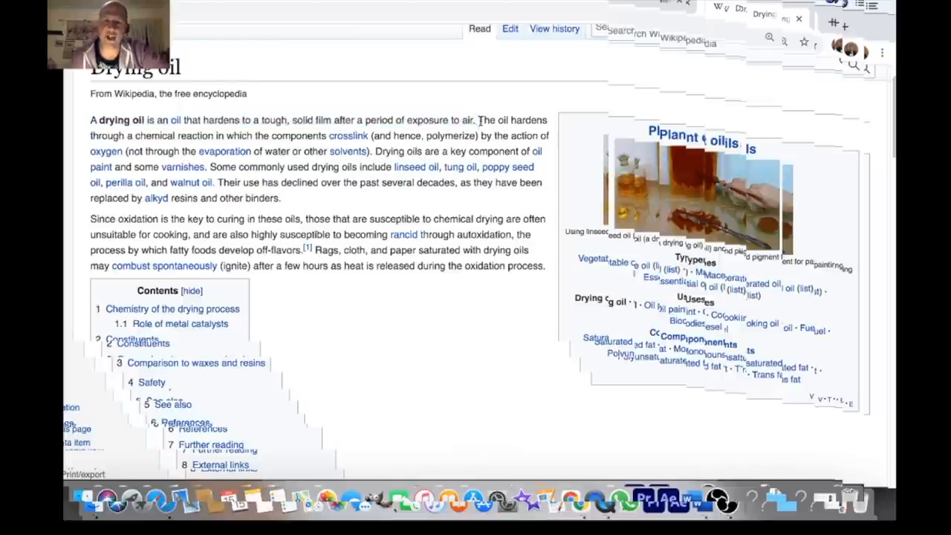
left_click_drag(481, 118, 370, 137)
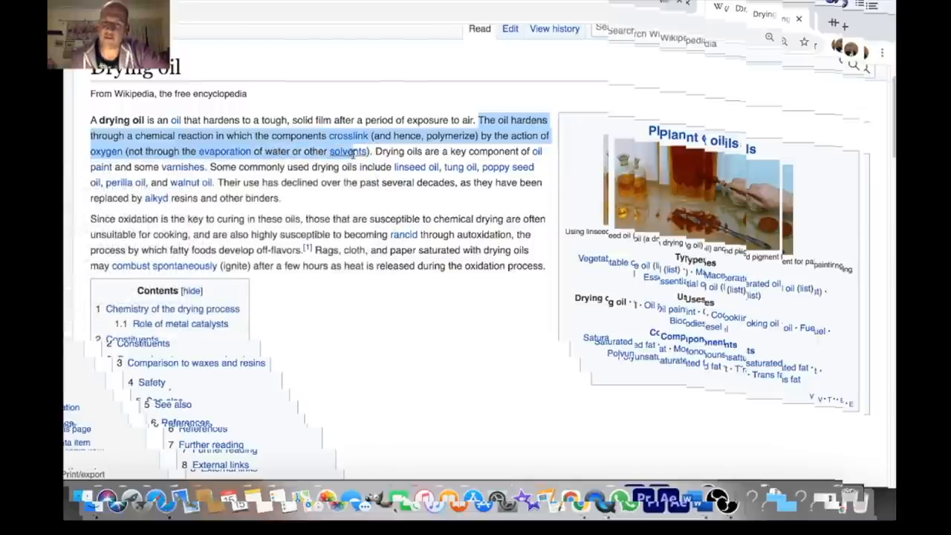
left_click(368, 210)
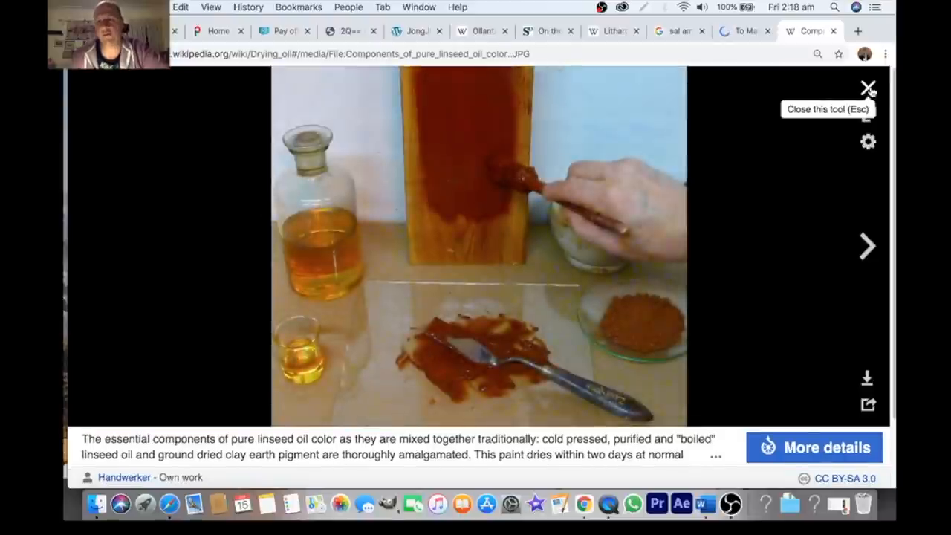
left_click(867, 88)
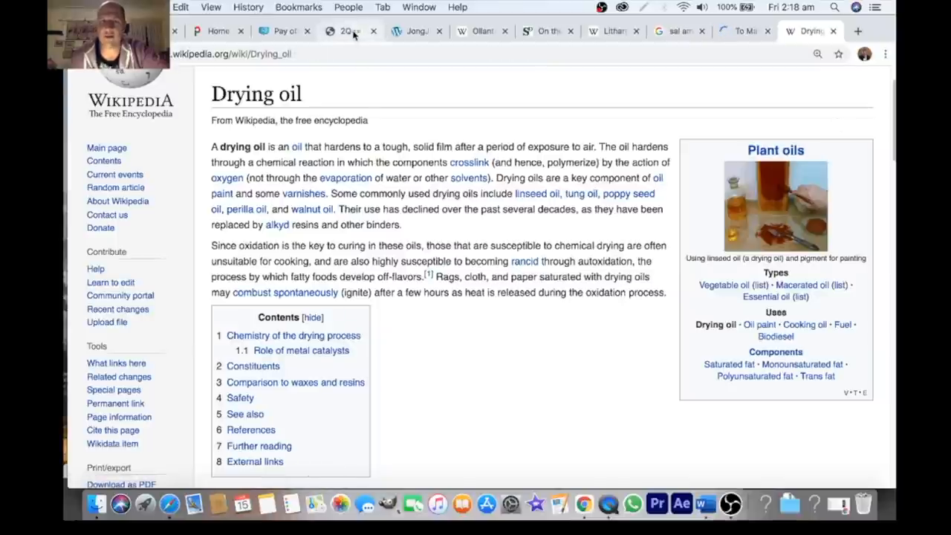
left_click(416, 29)
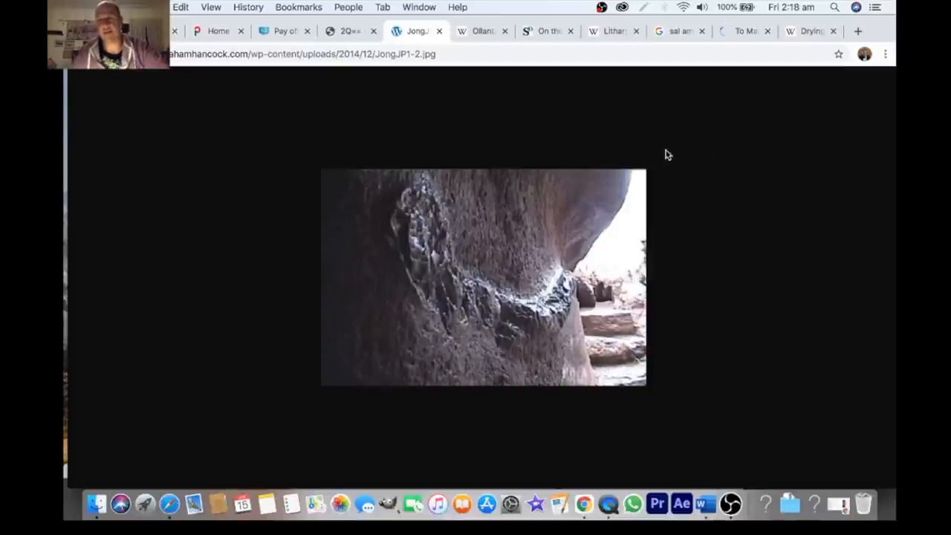
left_click(612, 29)
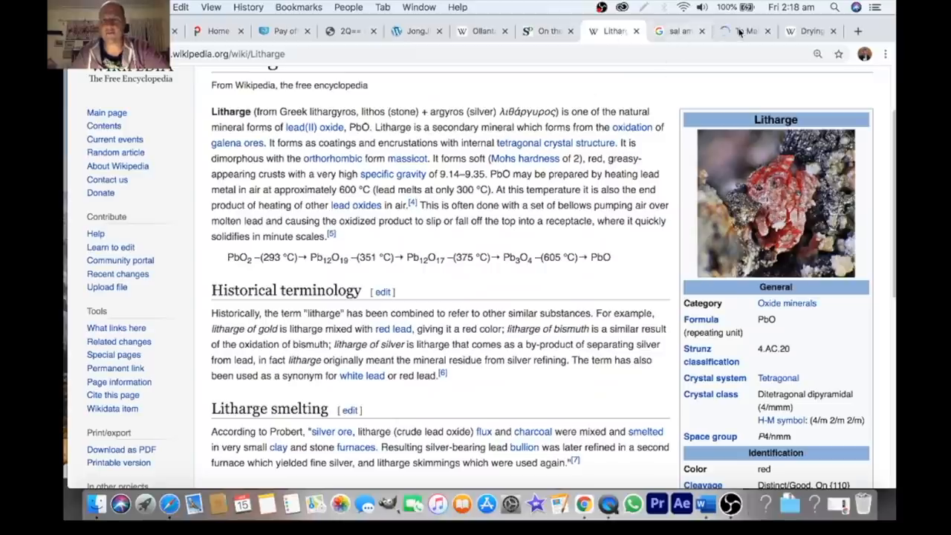
left_click(746, 30)
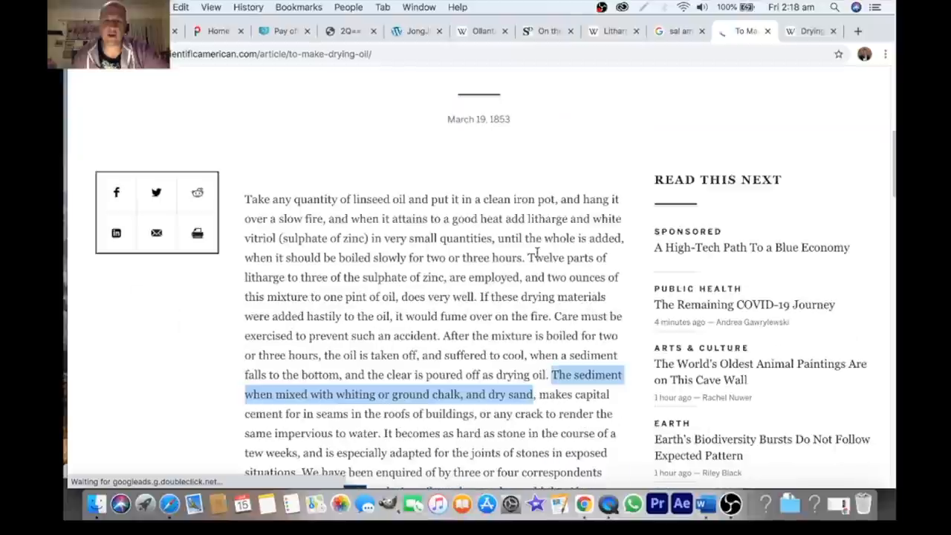
scroll("down", 3)
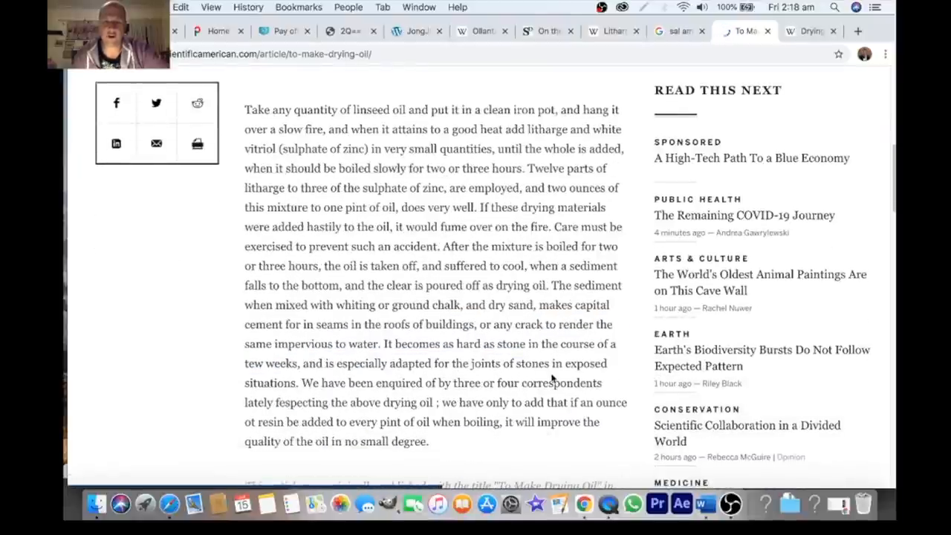
left_click_drag(452, 363, 295, 383)
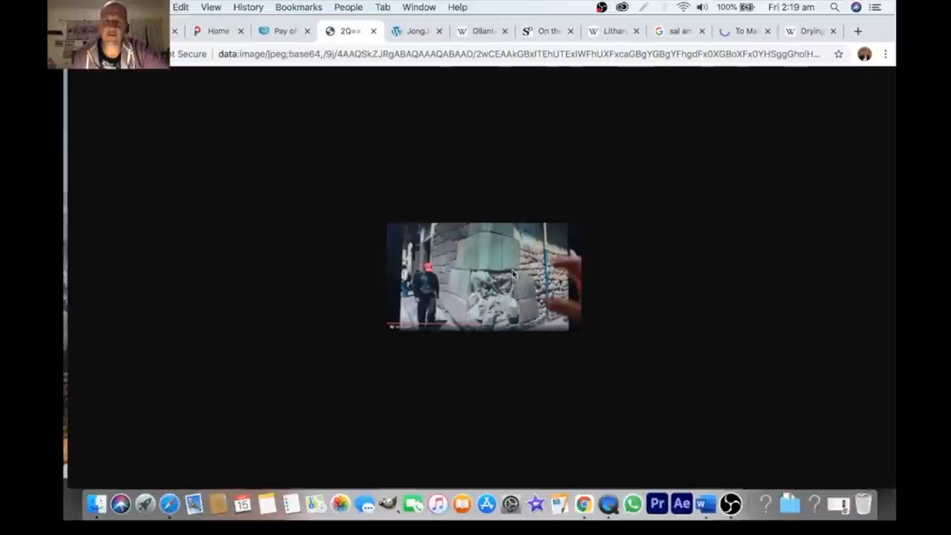
left_click(808, 30)
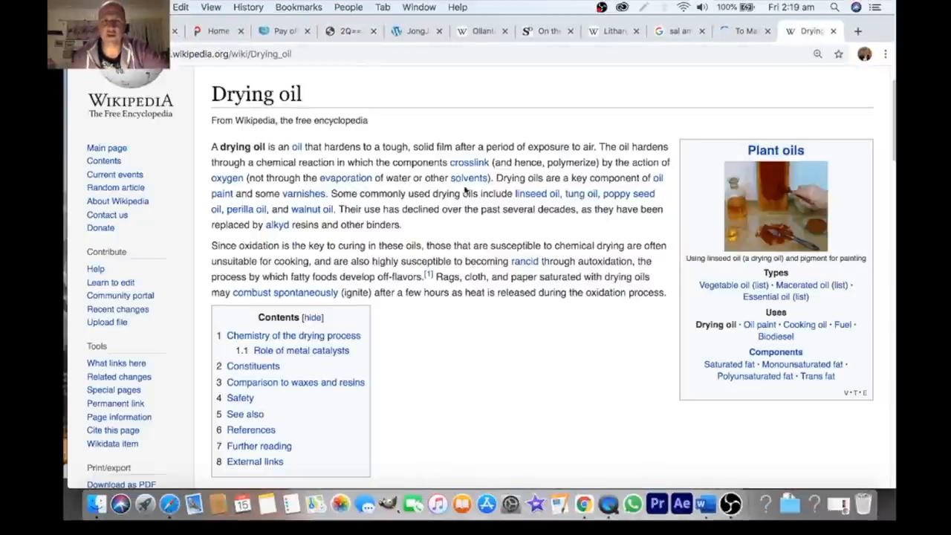
Reread the Scientific American 1853 drying oil recipe, then bring OBS to the front.
left_click(740, 30)
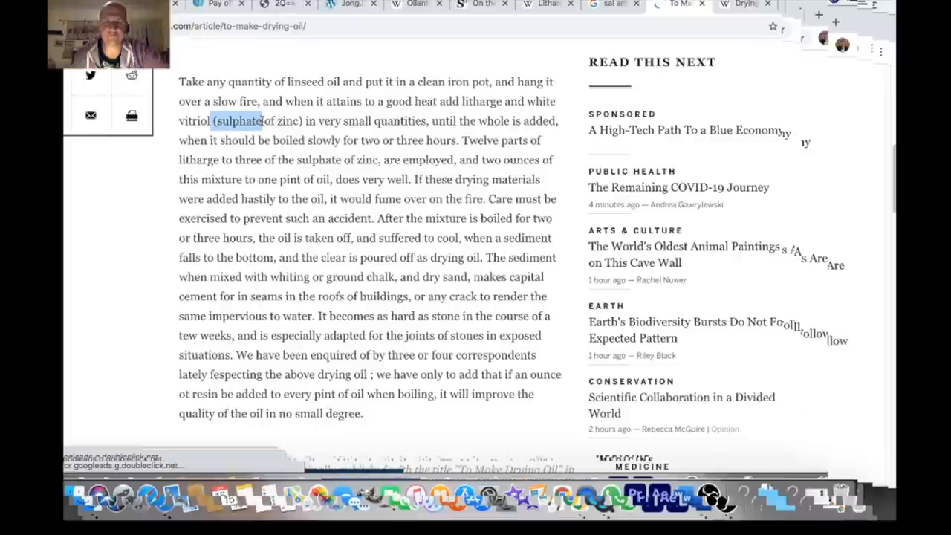
mouse_move(392, 250)
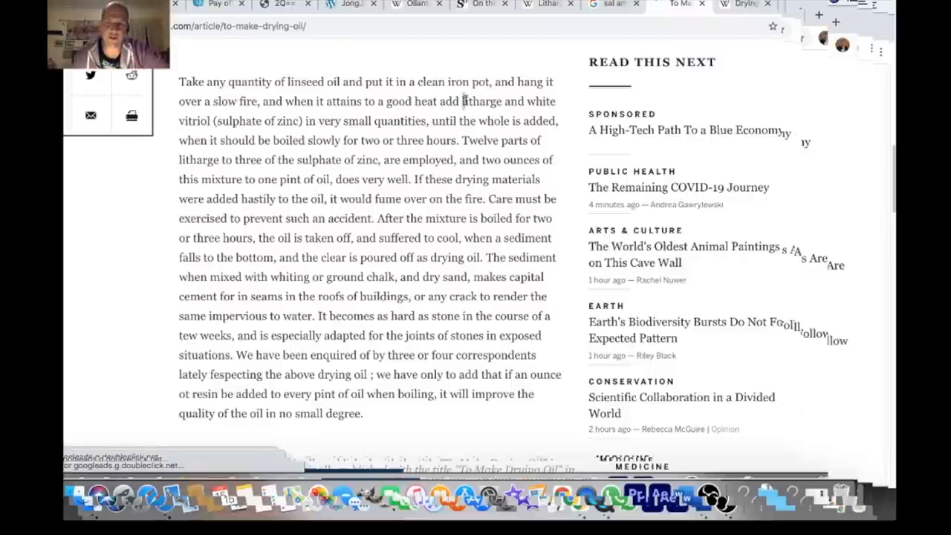
double_click(481, 101)
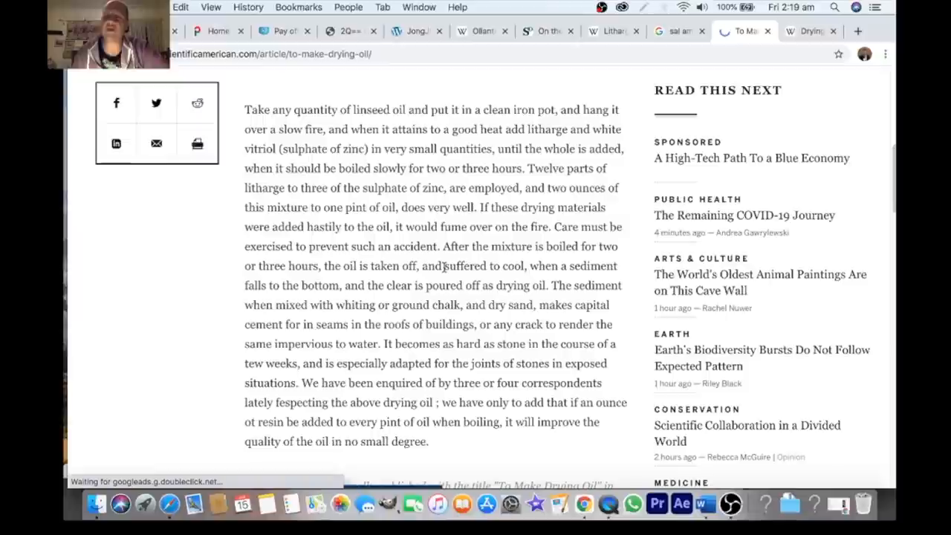
scroll("down", 3)
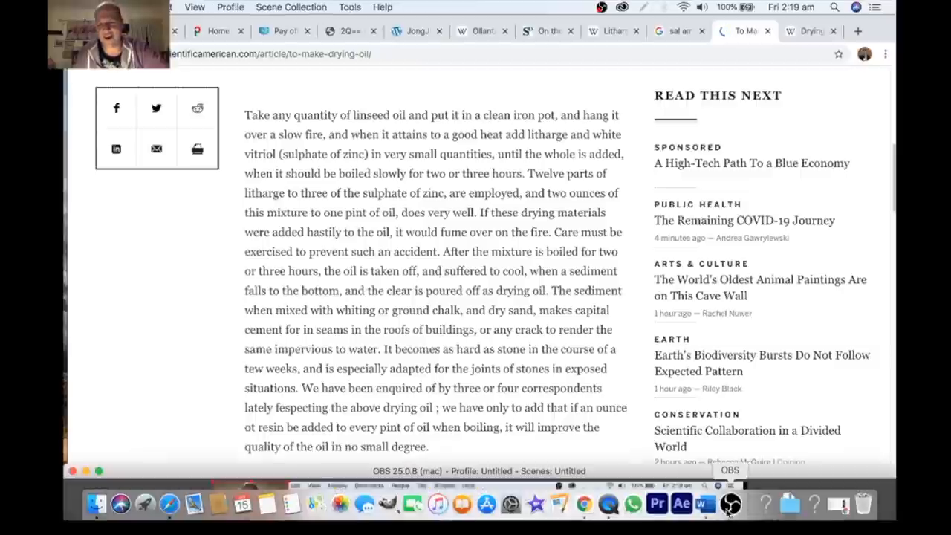
left_click(731, 503)
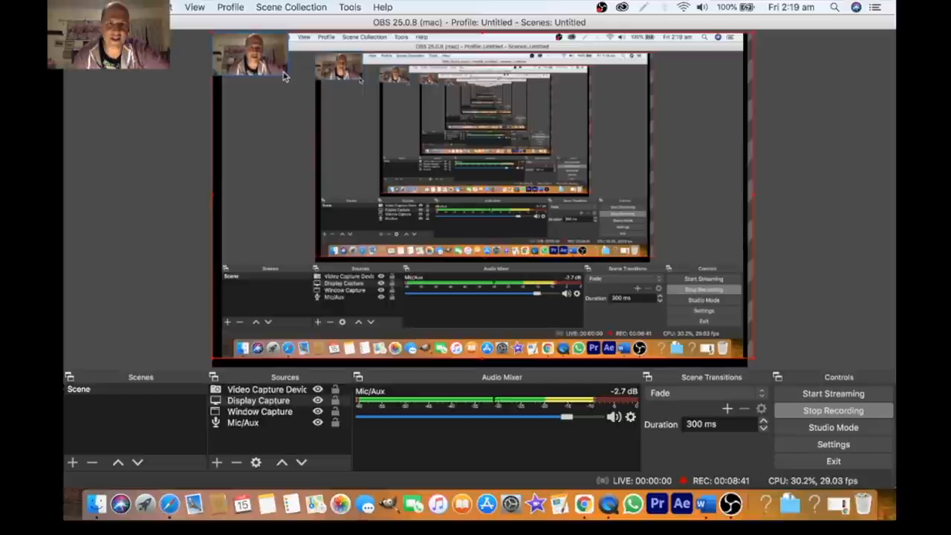